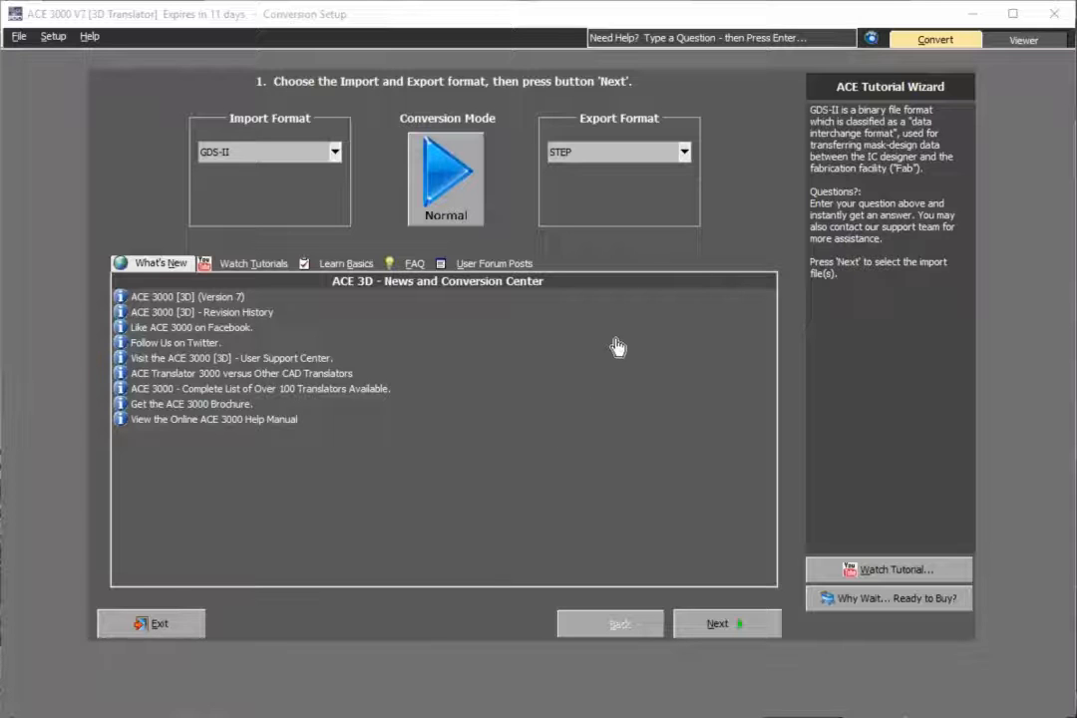
{"action": "mouse_move", "coordinate": [623, 335]}
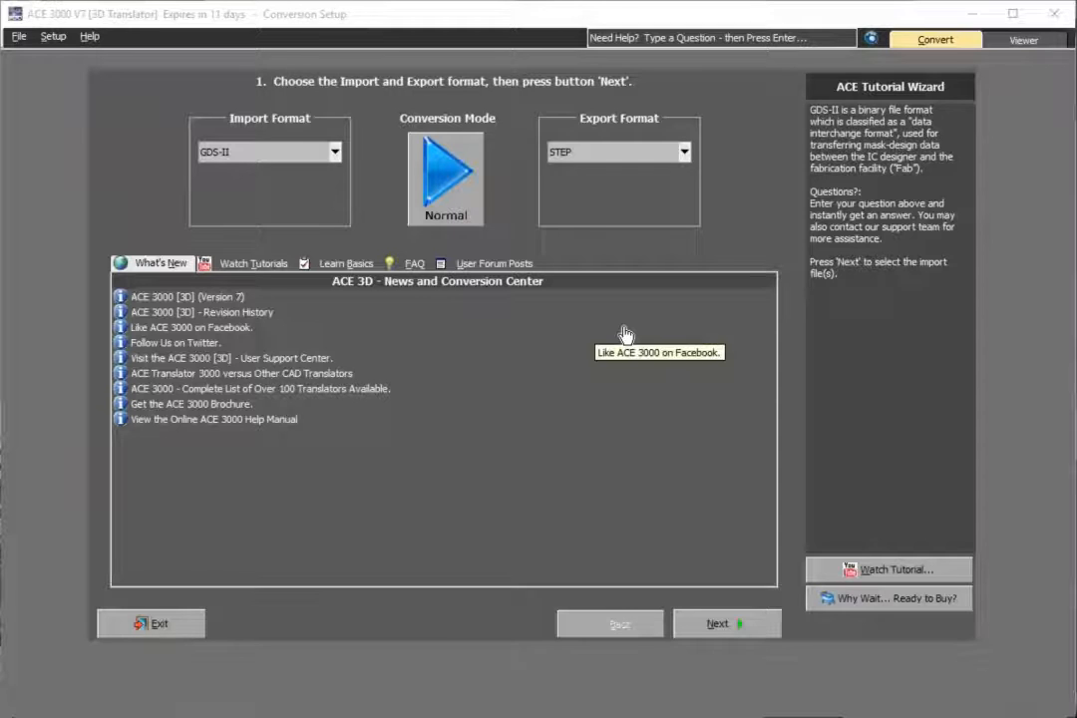
{"action": "mouse_move", "coordinate": [626, 335]}
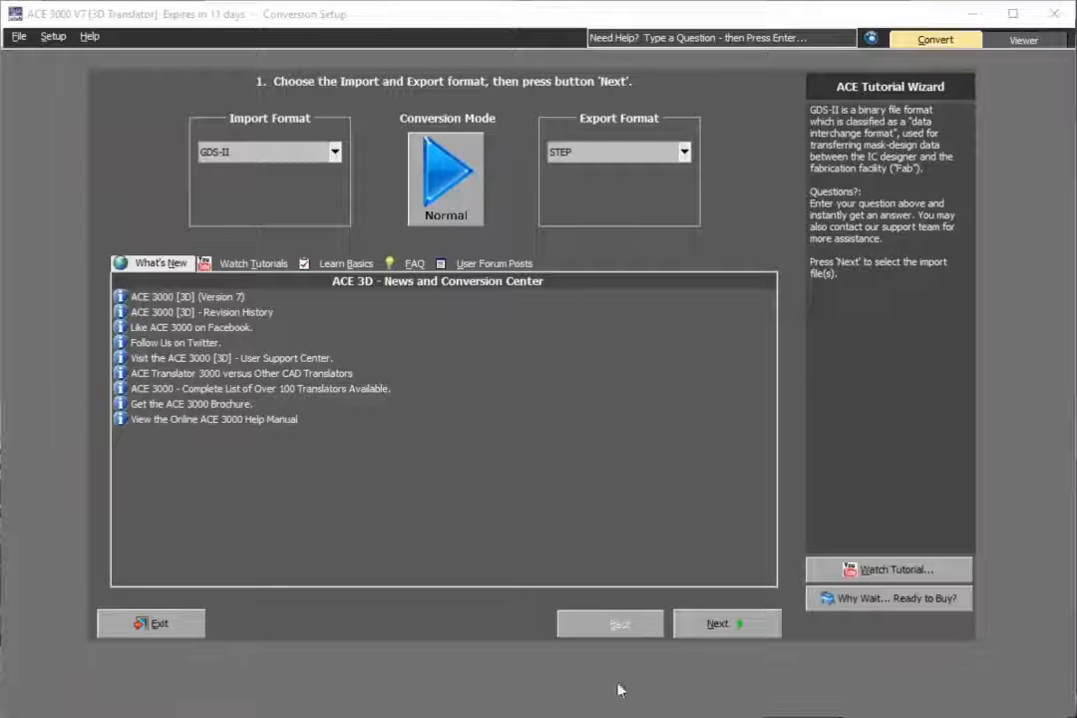
Step: Choose STEP as the export format and continue to the file selection
{"action": "left_click", "coordinate": [335, 152]}
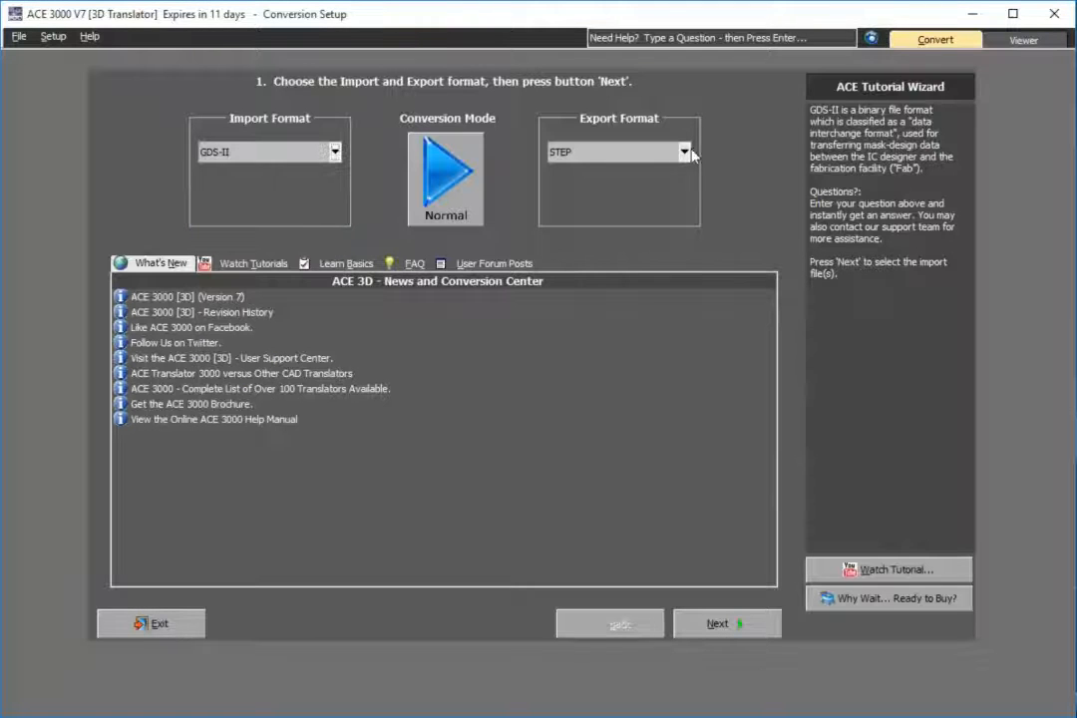
{"action": "left_click", "coordinate": [682, 152]}
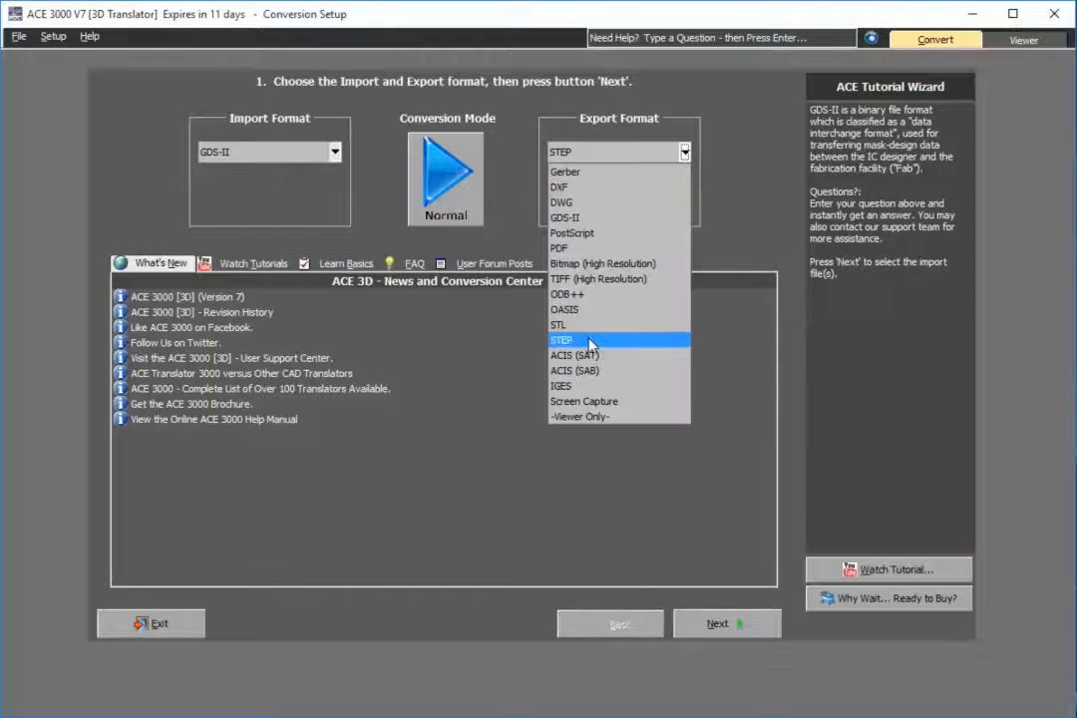
{"action": "left_click", "coordinate": [562, 339]}
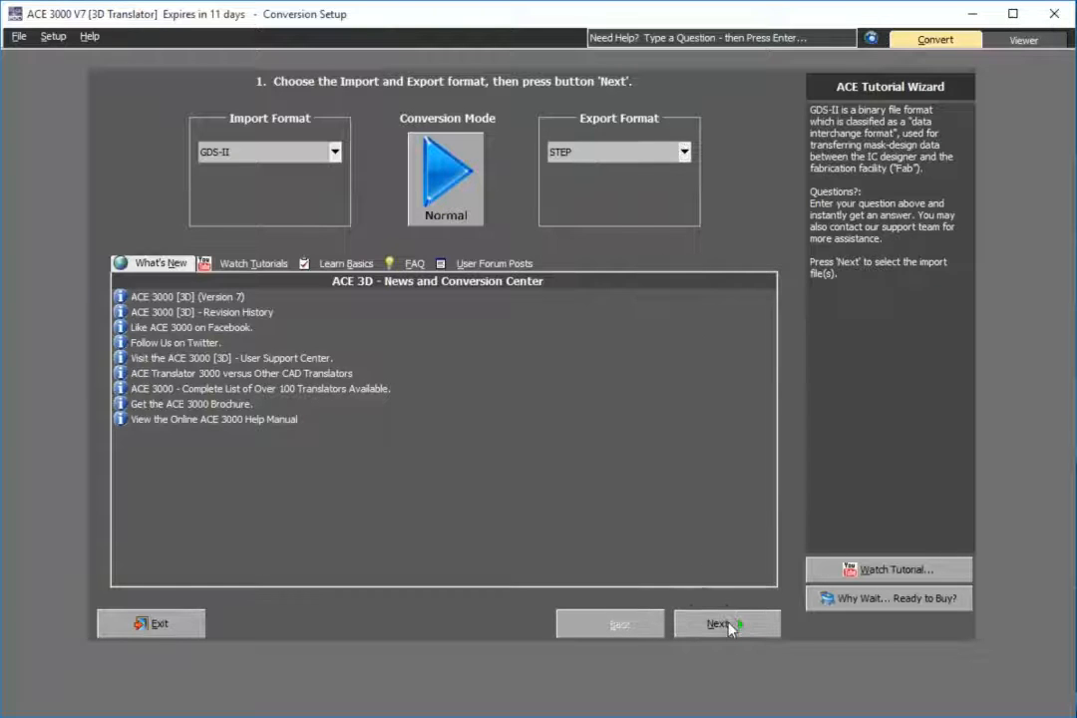
{"action": "left_click", "coordinate": [726, 622]}
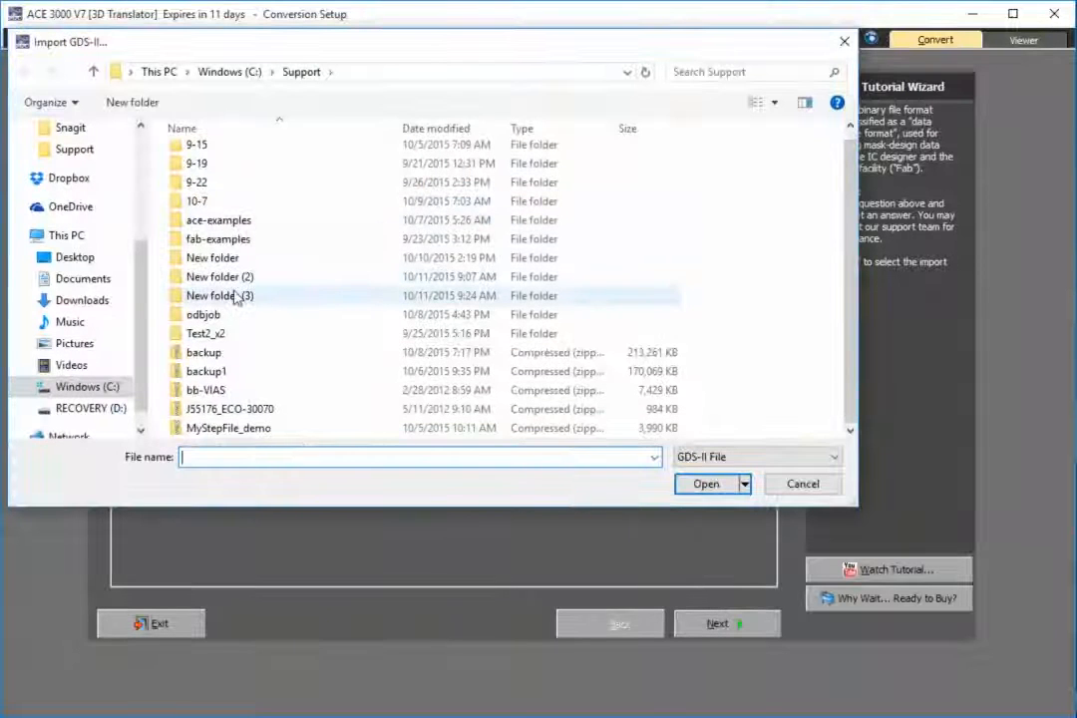
Step: Pick Abacus.gds from the ace-examples gds folder as the file to import
{"action": "double_click", "coordinate": [218, 219]}
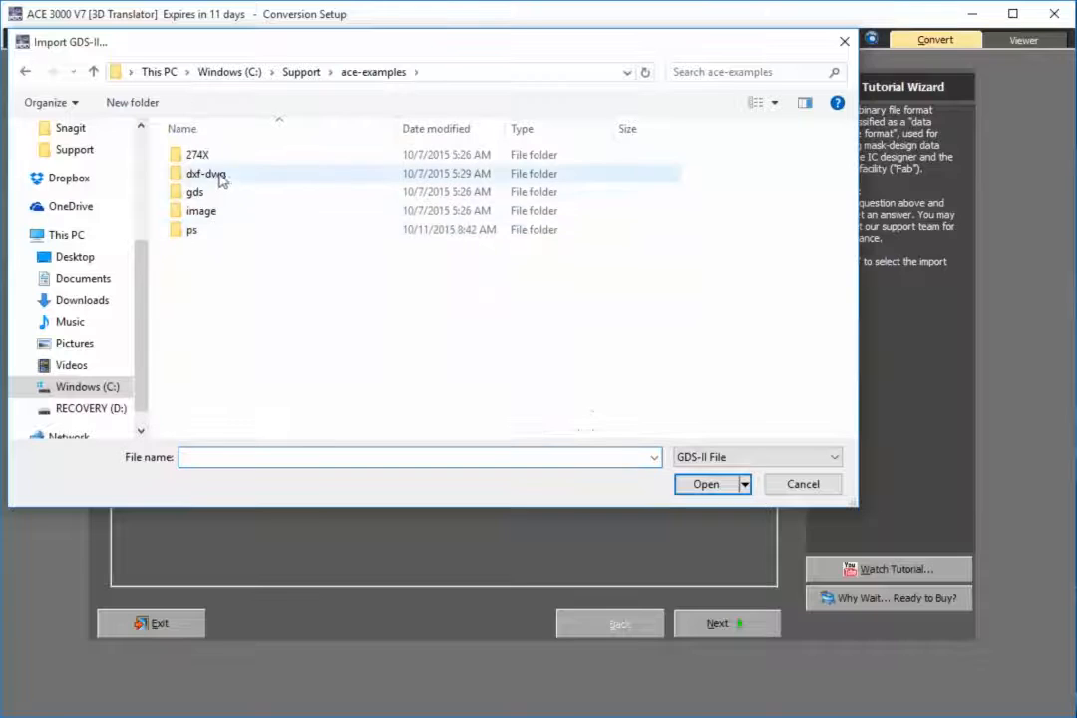
{"action": "double_click", "coordinate": [196, 191]}
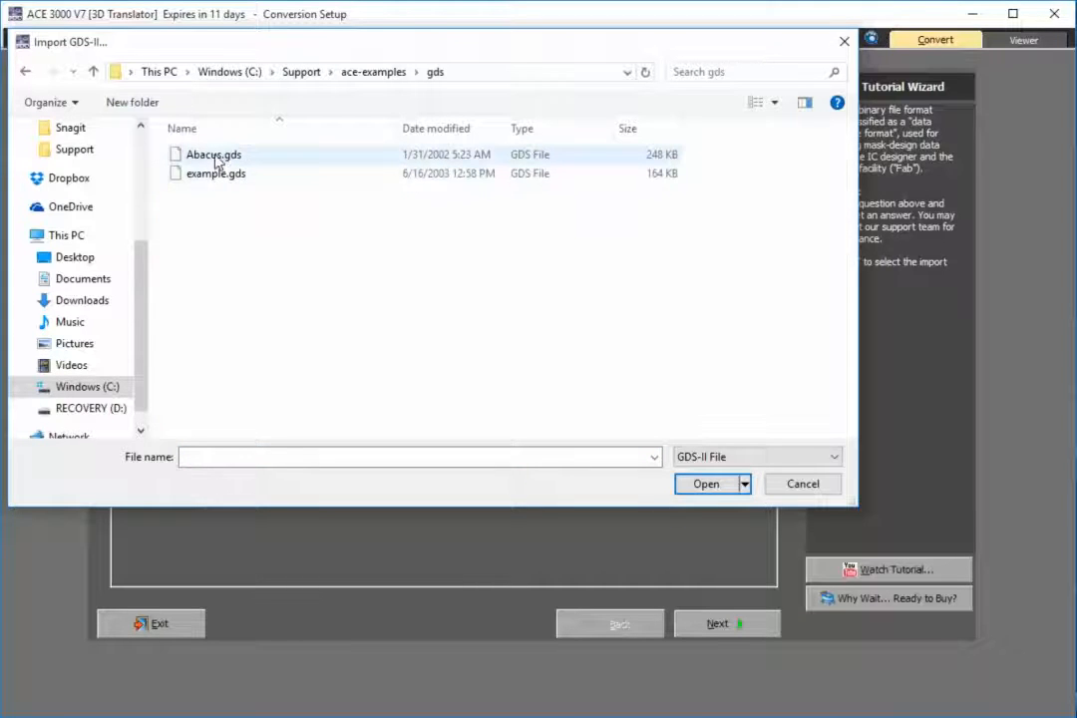
{"action": "left_click", "coordinate": [706, 485]}
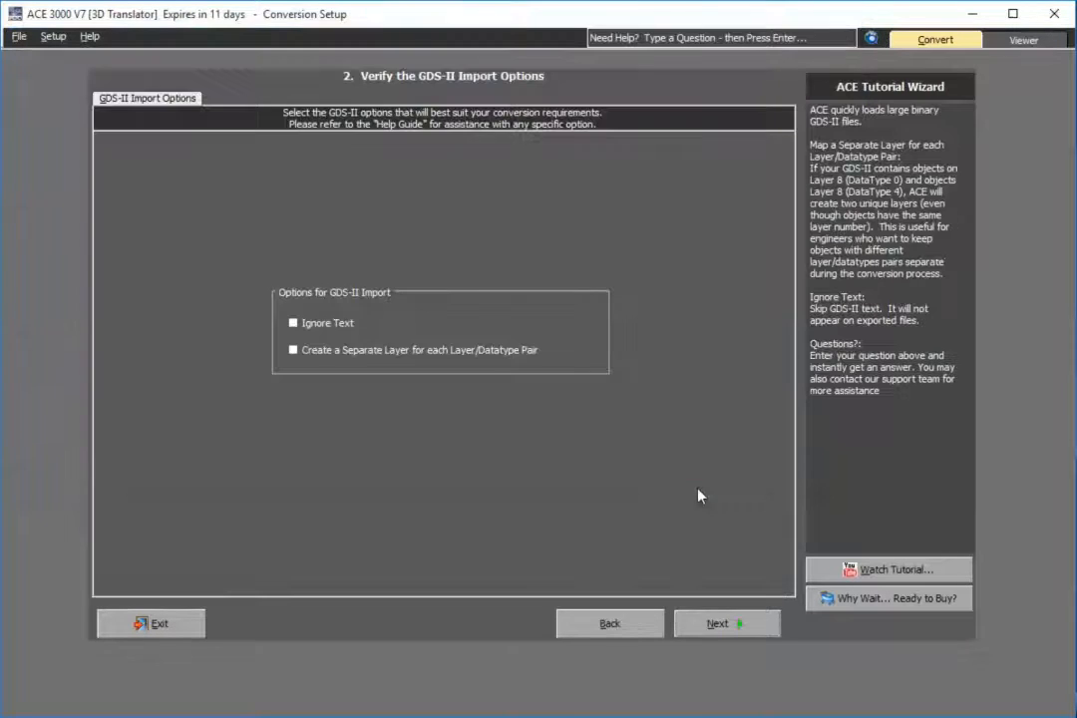
Step: Enable Show Vias in Metal, review the Advanced and STEP options, and start the GDS-II import
{"action": "left_click", "coordinate": [726, 622]}
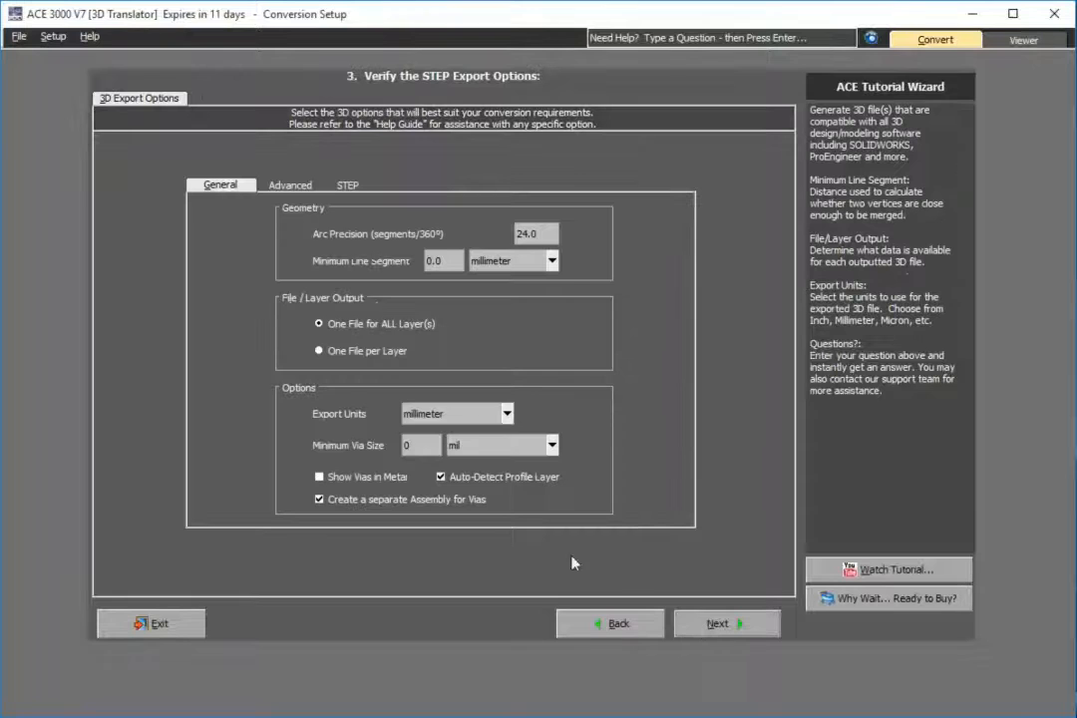
{"action": "mouse_move", "coordinate": [267, 447]}
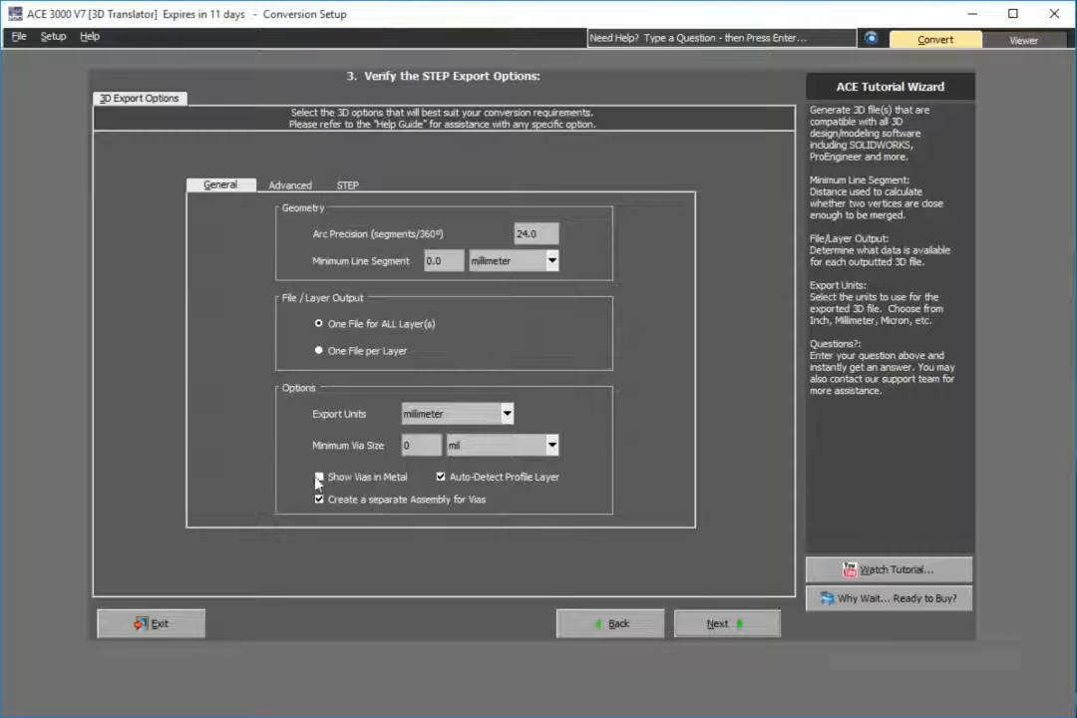
{"action": "left_click", "coordinate": [319, 477]}
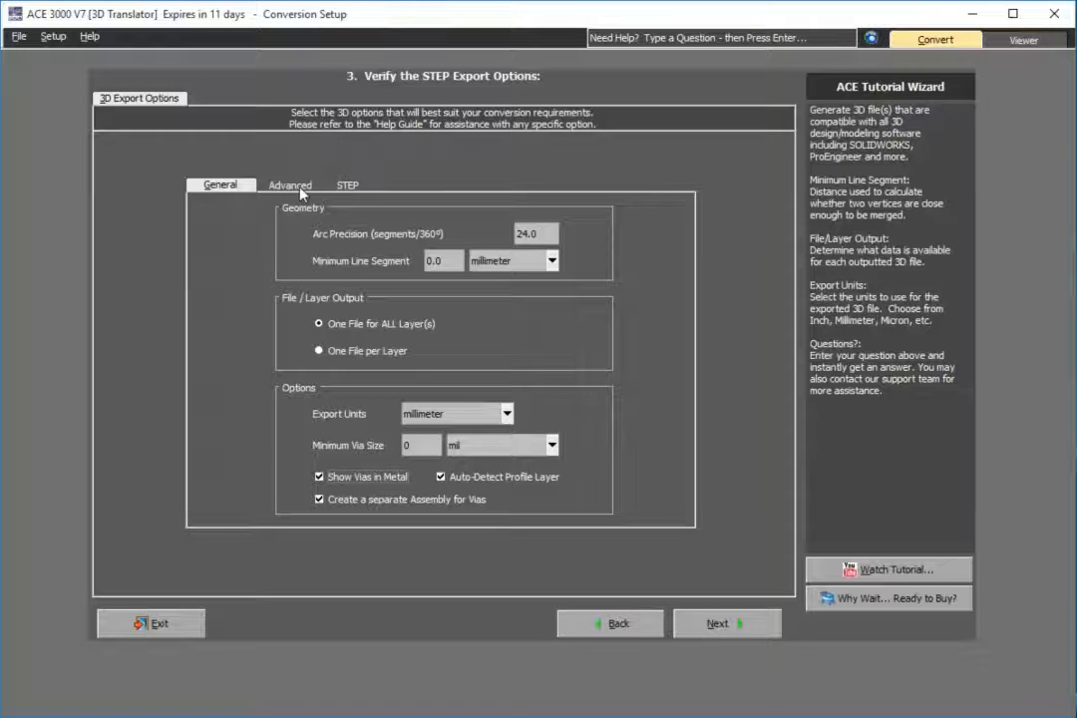
{"action": "left_click", "coordinate": [291, 183]}
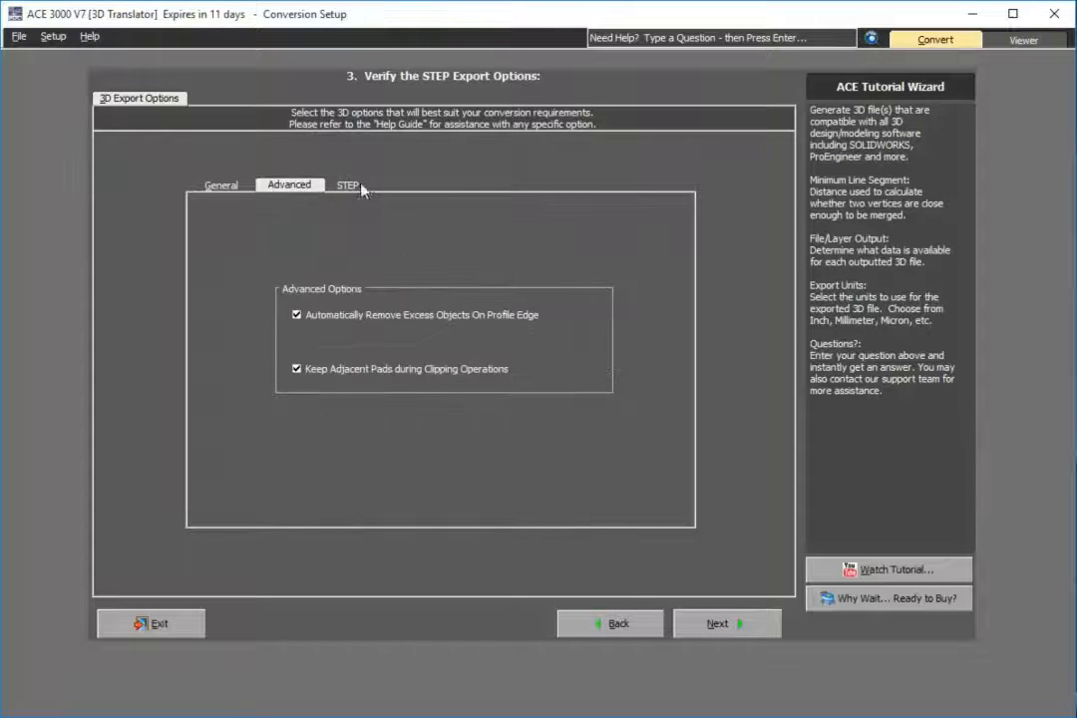
{"action": "left_click", "coordinate": [347, 183]}
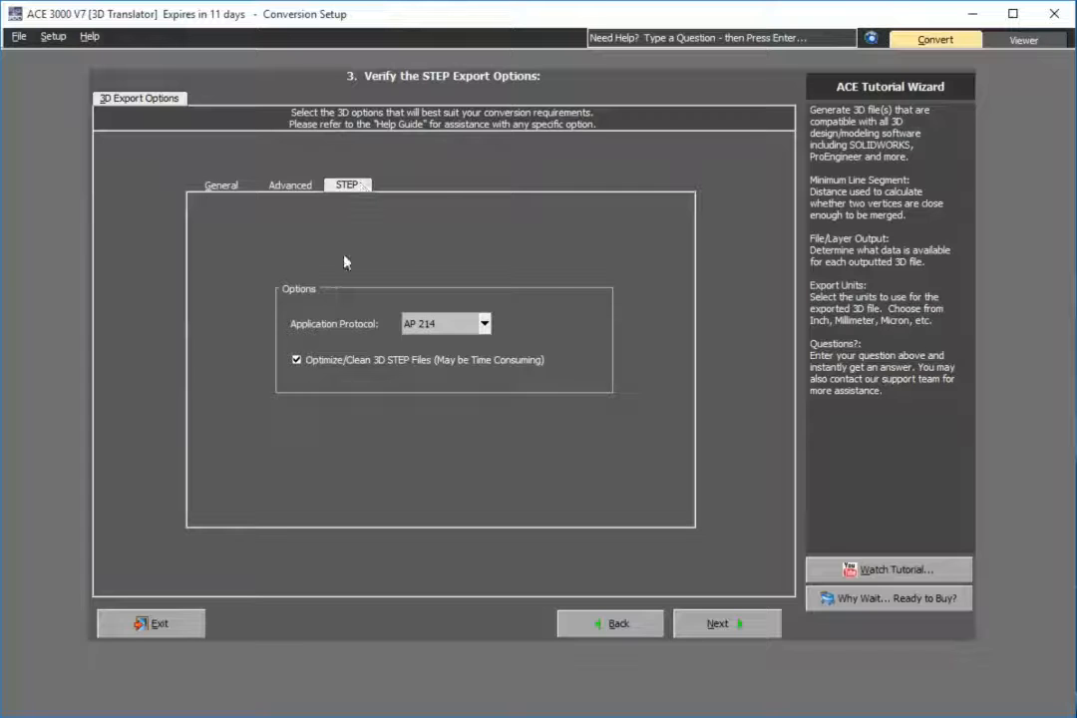
{"action": "left_click", "coordinate": [220, 184]}
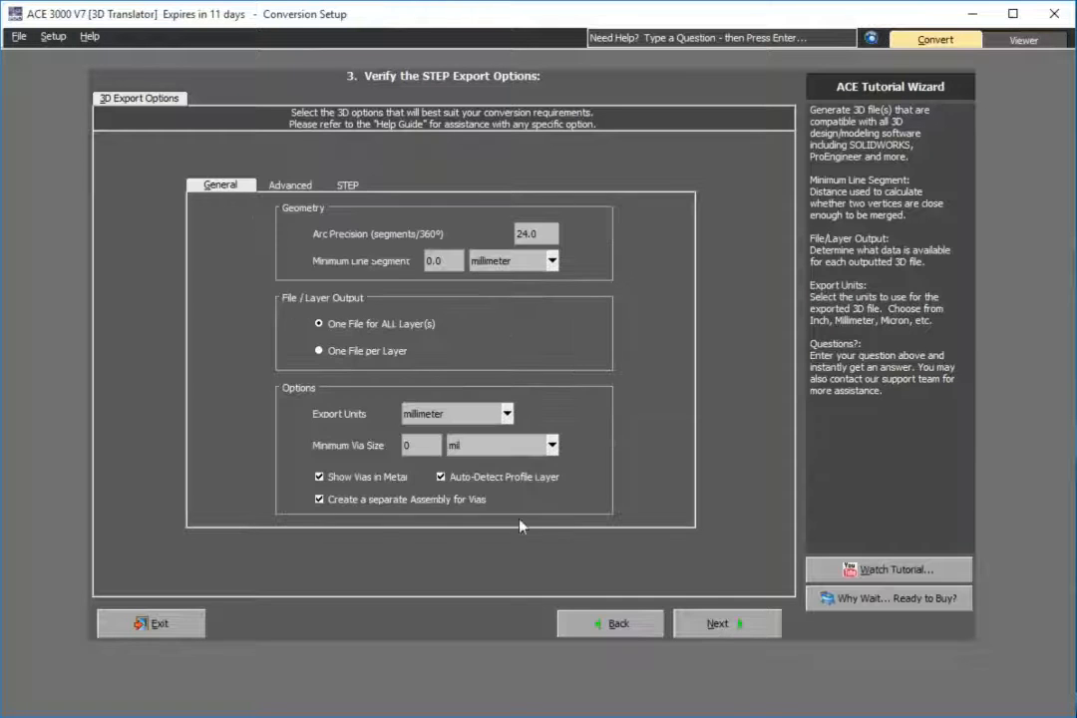
{"action": "left_click", "coordinate": [726, 622]}
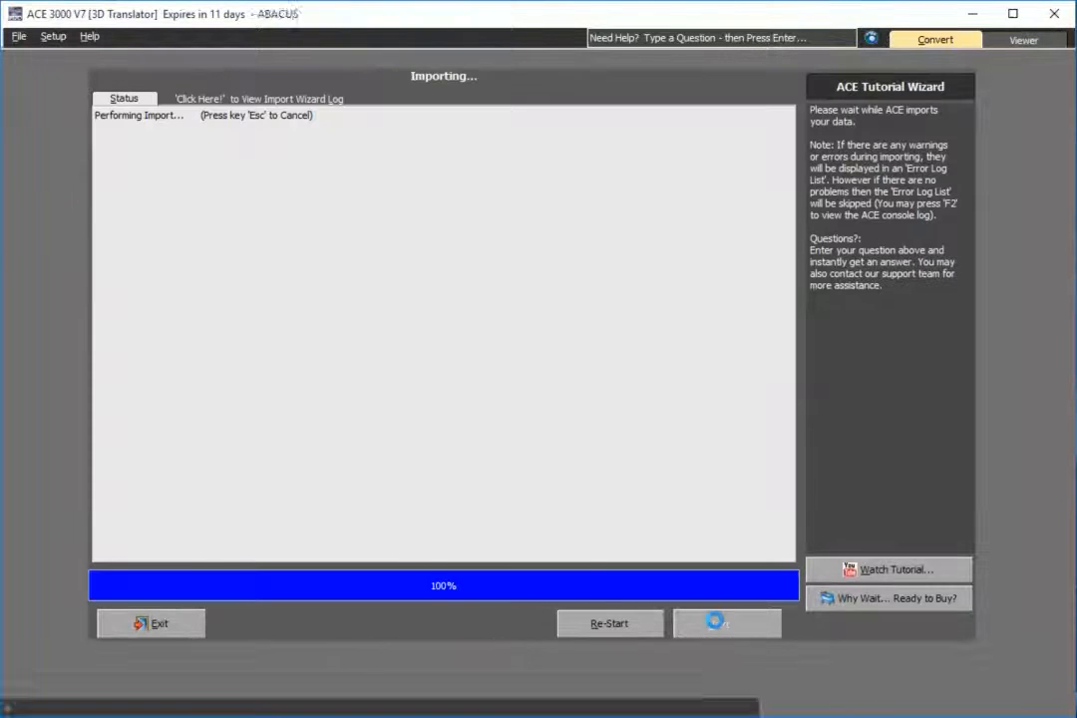
Step: Continue past the import status and open the ABACUS layout in the full viewer
{"action": "left_click", "coordinate": [726, 622]}
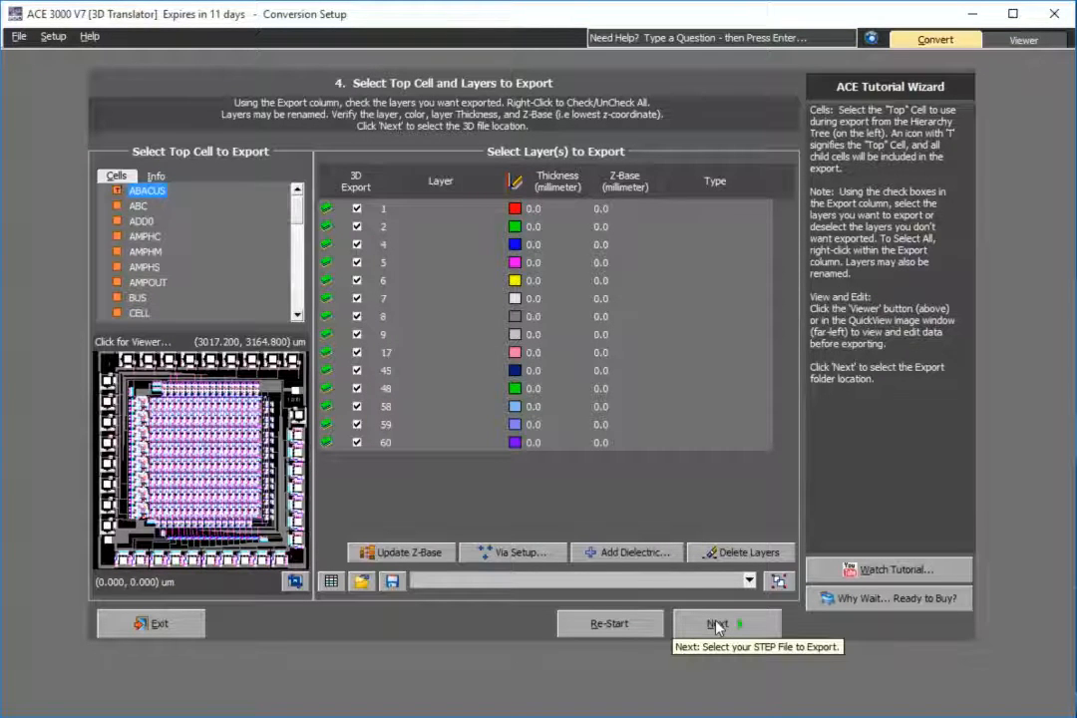
{"action": "mouse_move", "coordinate": [247, 434]}
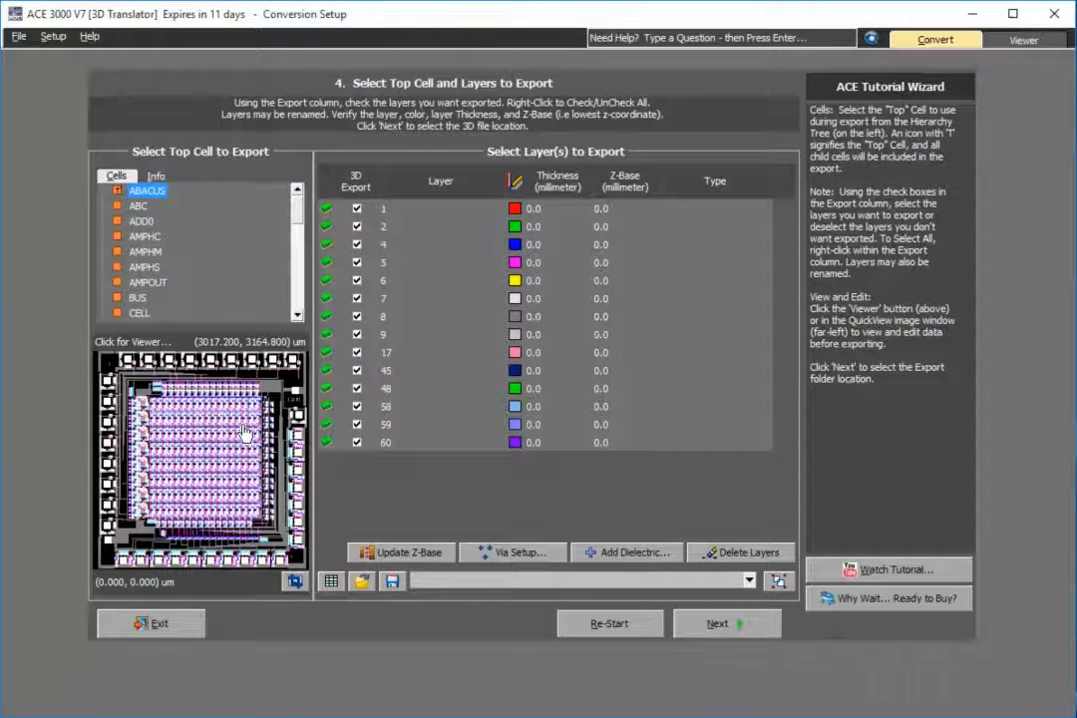
{"action": "left_click", "coordinate": [1022, 40]}
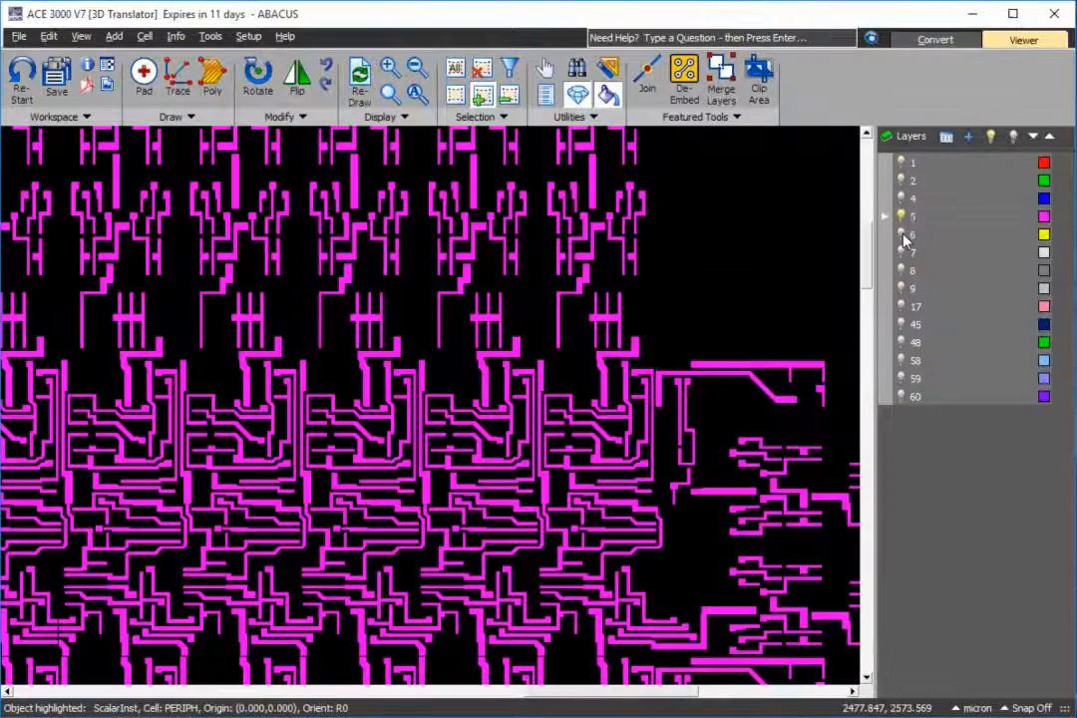
{"action": "left_click", "coordinate": [902, 251]}
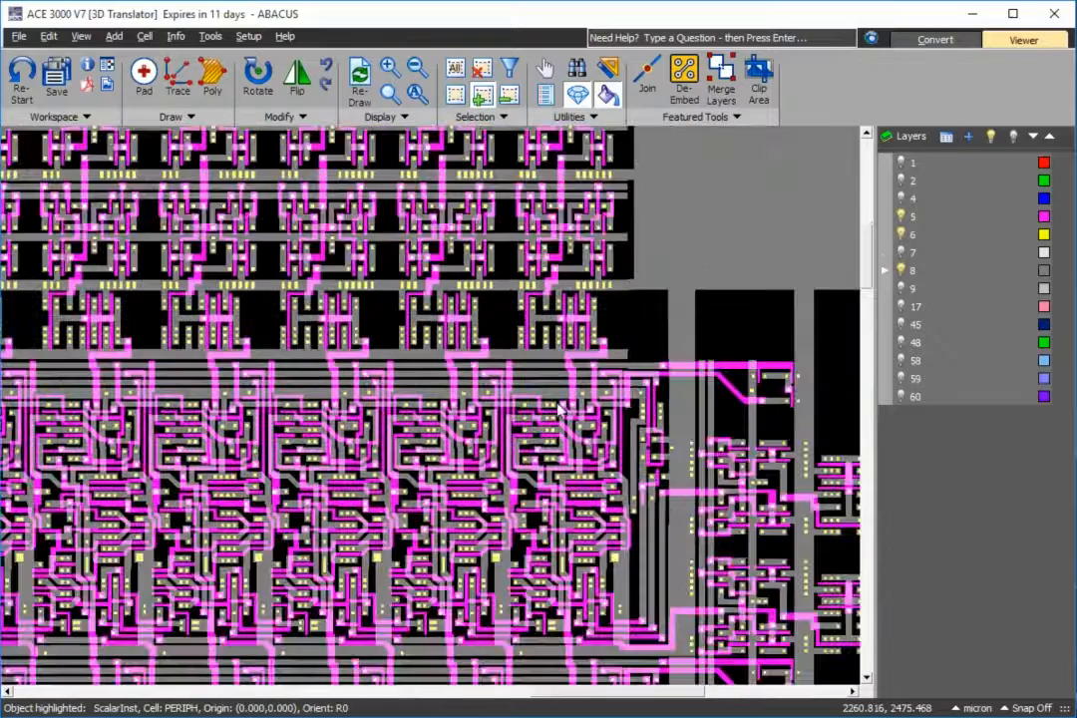
{"action": "mouse_move", "coordinate": [543, 455]}
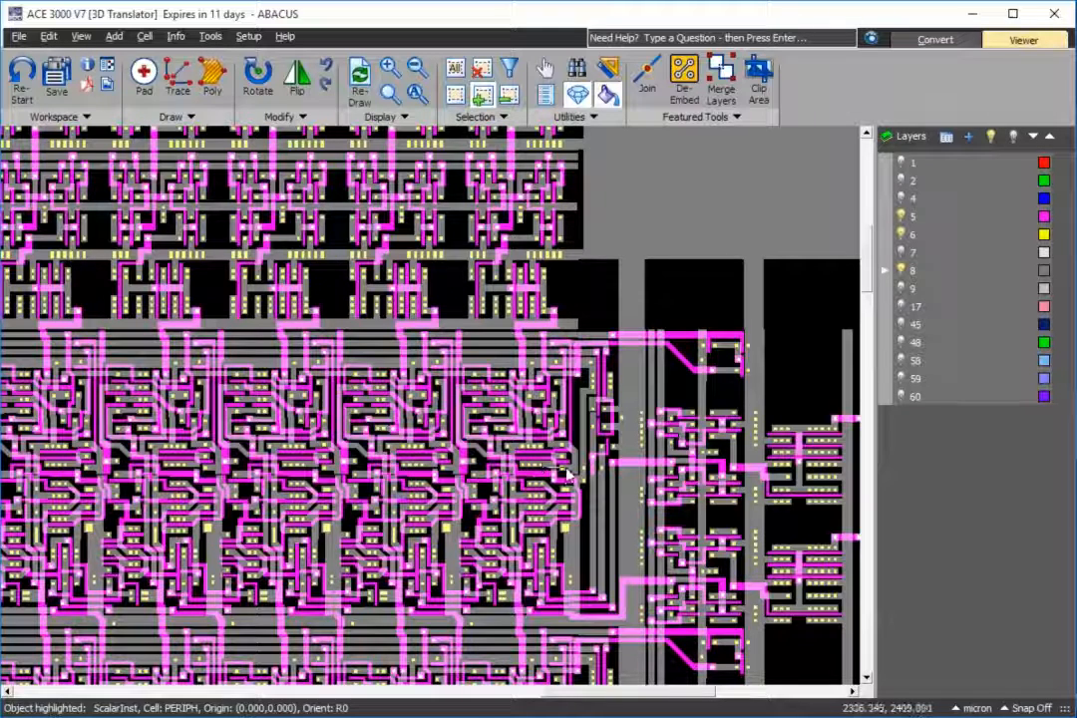
{"action": "mouse_move", "coordinate": [602, 429]}
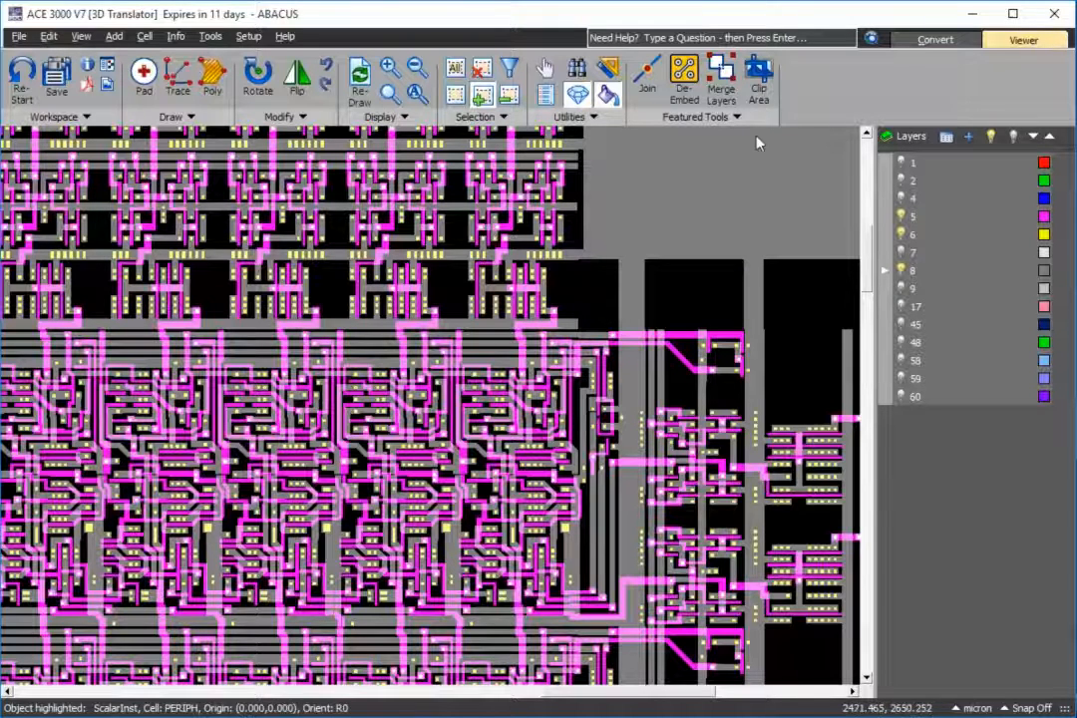
Step: Clip out an area by selecting its boundary, accept the clip output, and return to the export setup
{"action": "left_click", "coordinate": [760, 78]}
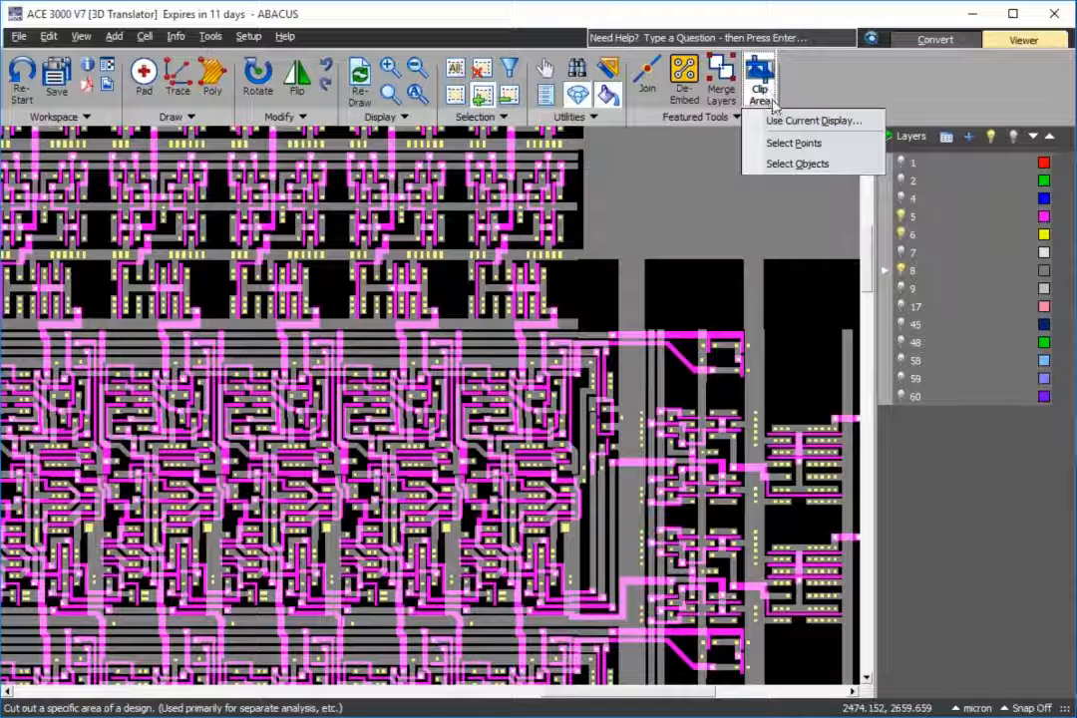
{"action": "mouse_move", "coordinate": [797, 144]}
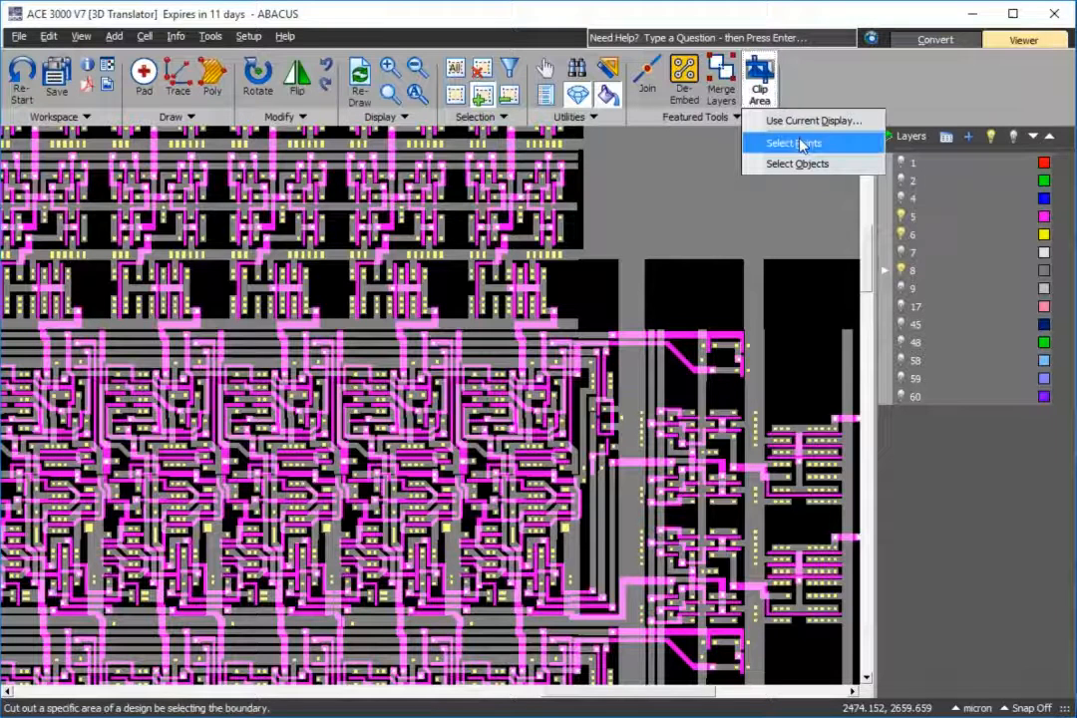
{"action": "left_click", "coordinate": [790, 143]}
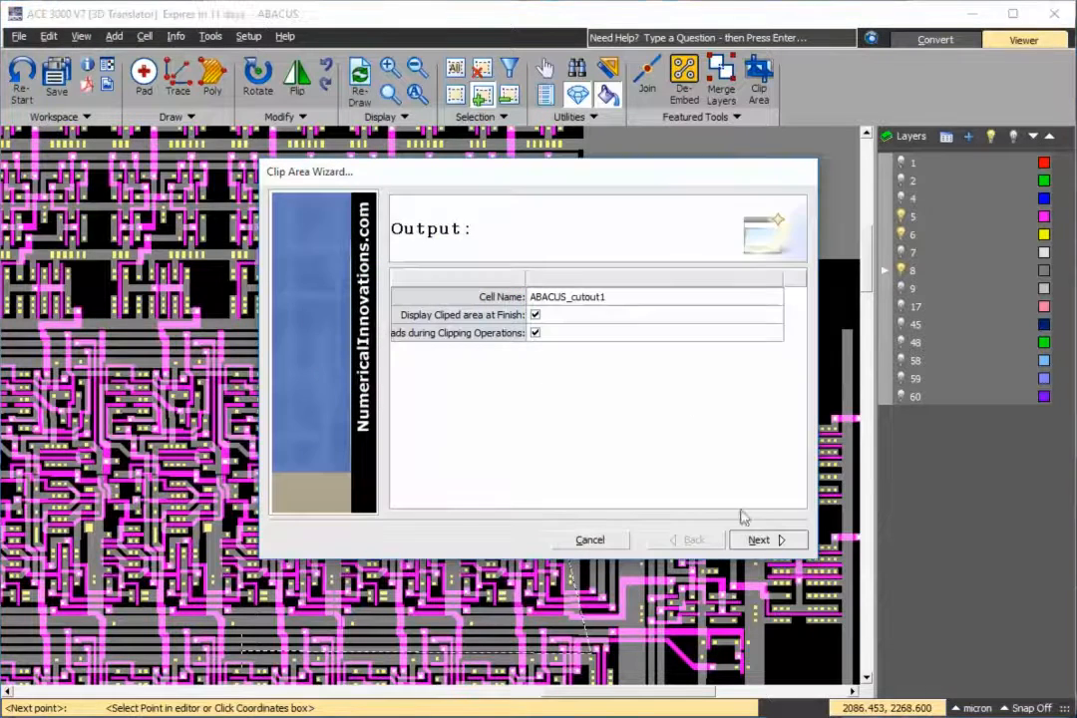
{"action": "left_click", "coordinate": [758, 539]}
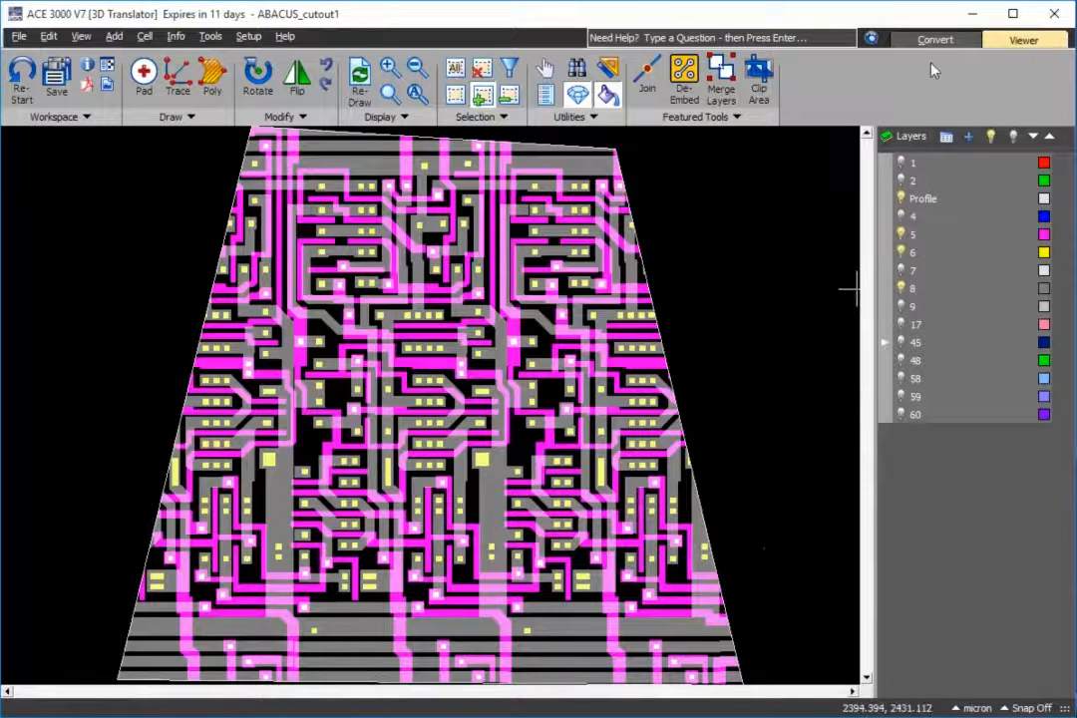
{"action": "left_click", "coordinate": [934, 39]}
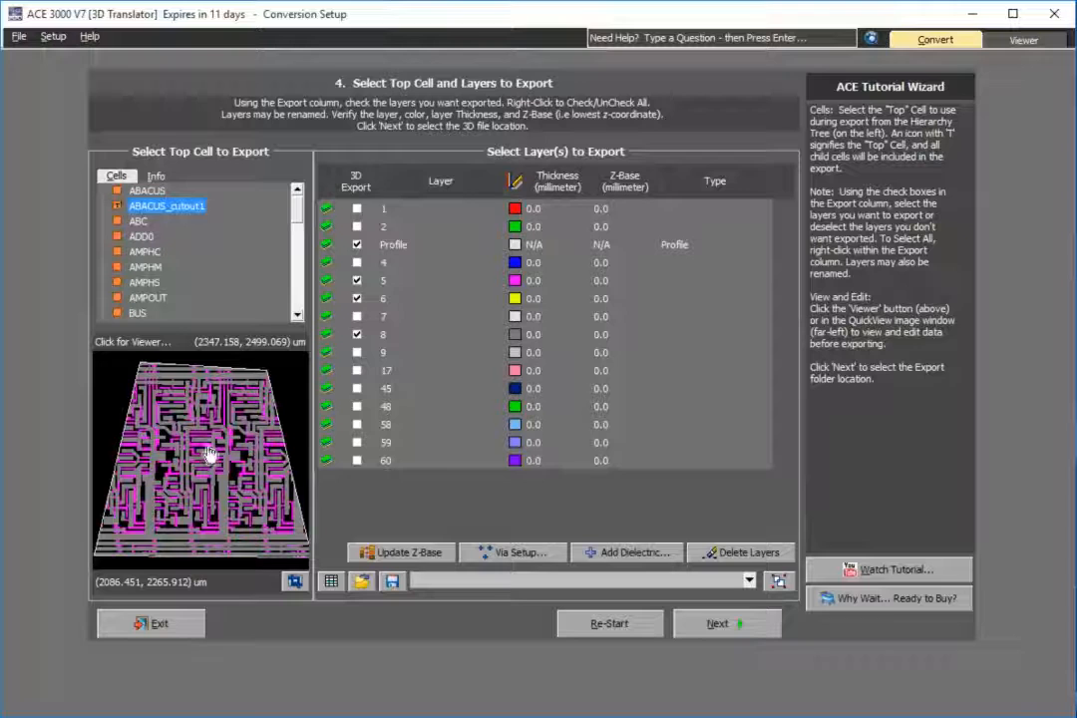
{"action": "mouse_move", "coordinate": [638, 307]}
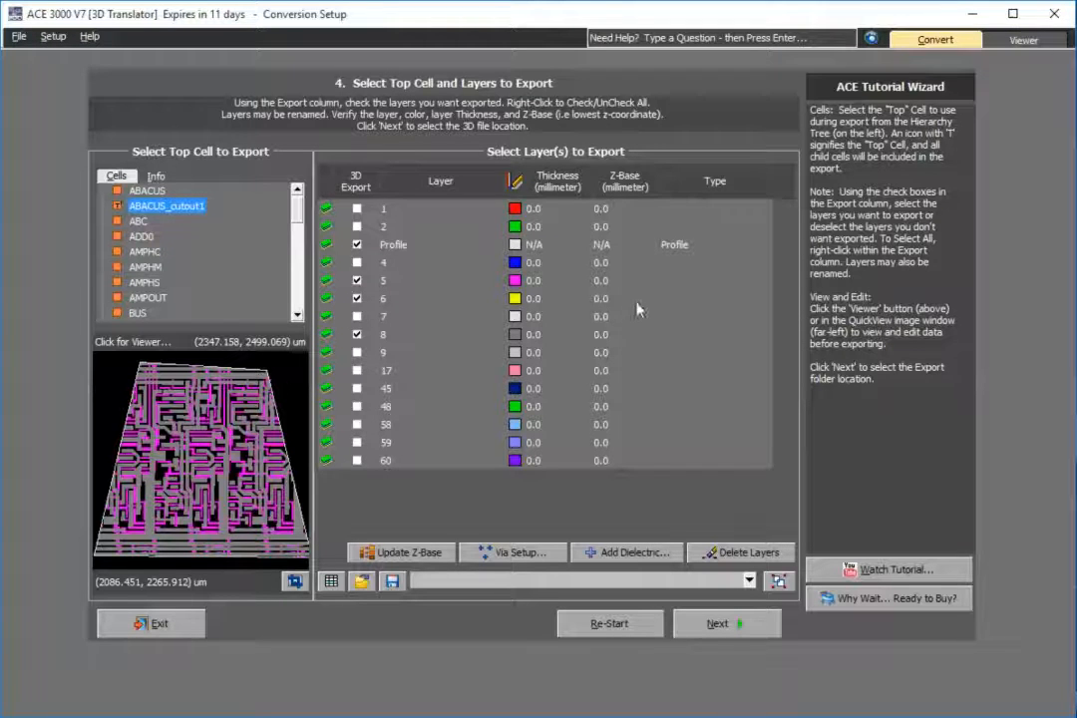
Step: Assign Metal and Via Thru types to the checked export layers
{"action": "left_click", "coordinate": [714, 279]}
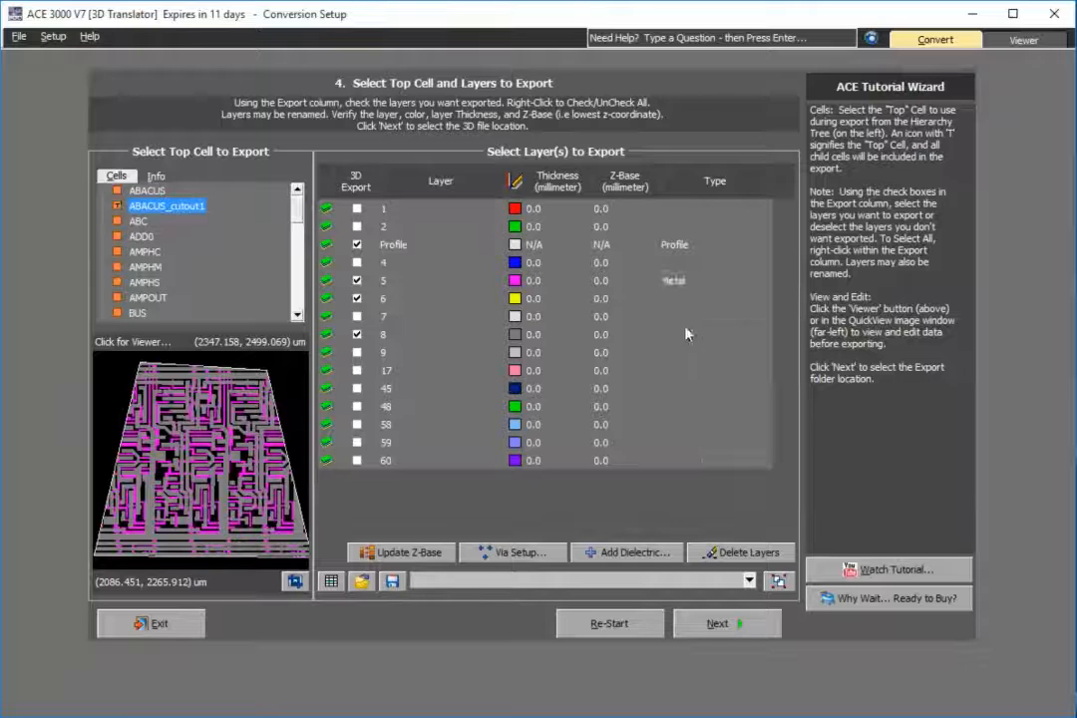
{"action": "left_click", "coordinate": [674, 279]}
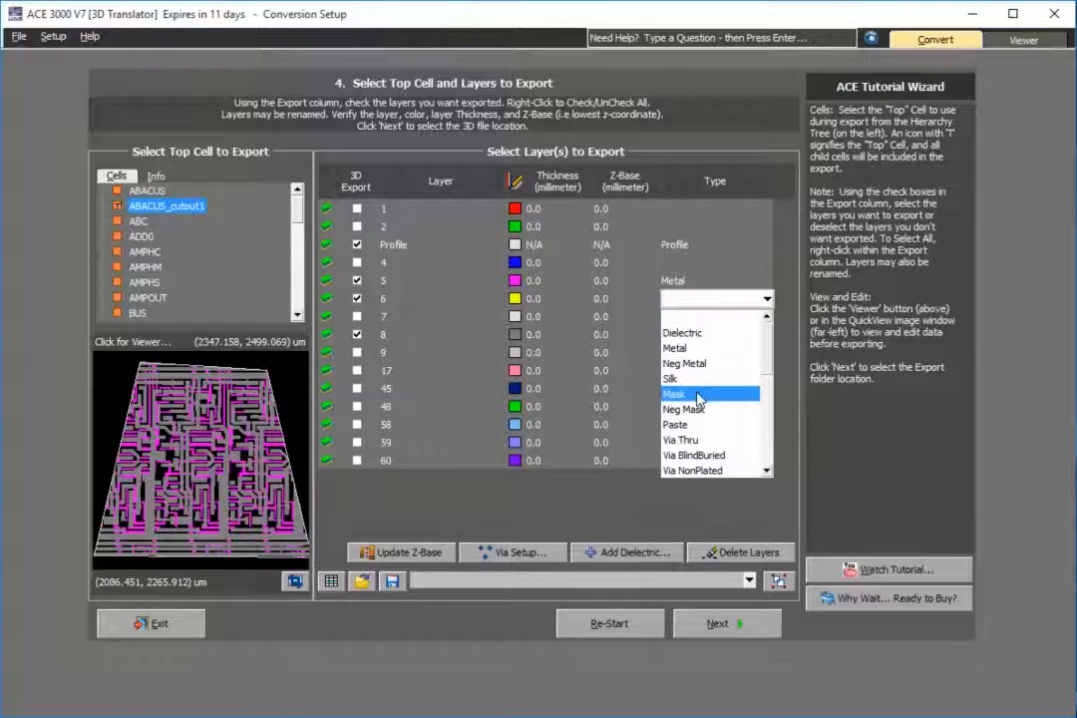
{"action": "left_click", "coordinate": [682, 441]}
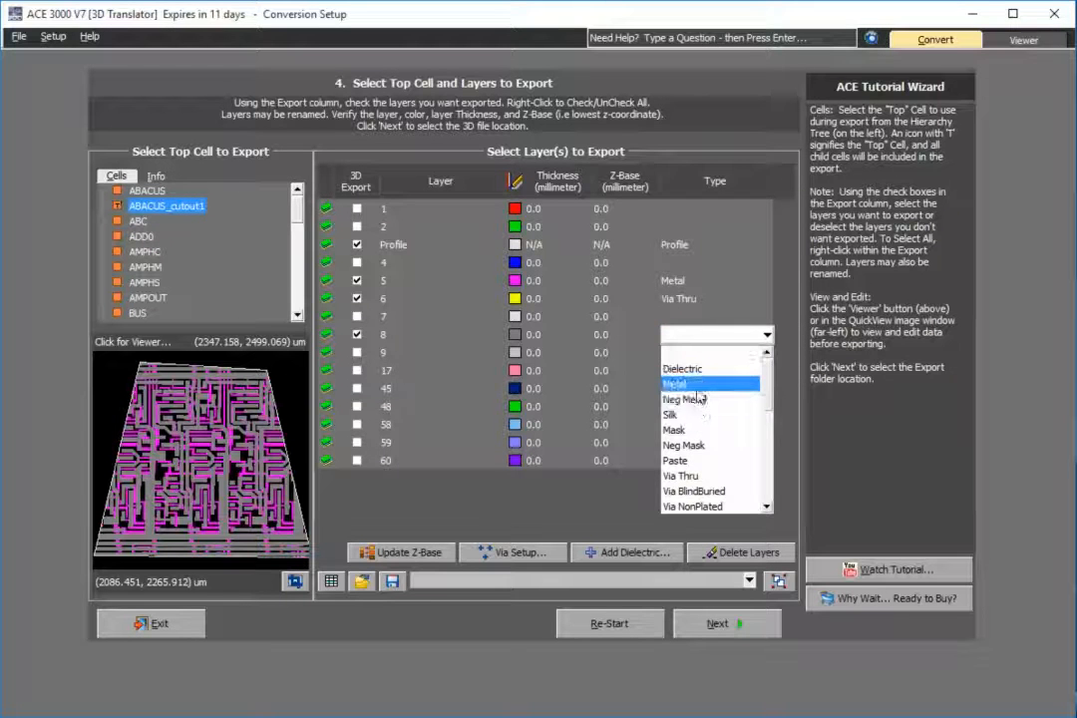
{"action": "left_click", "coordinate": [674, 383]}
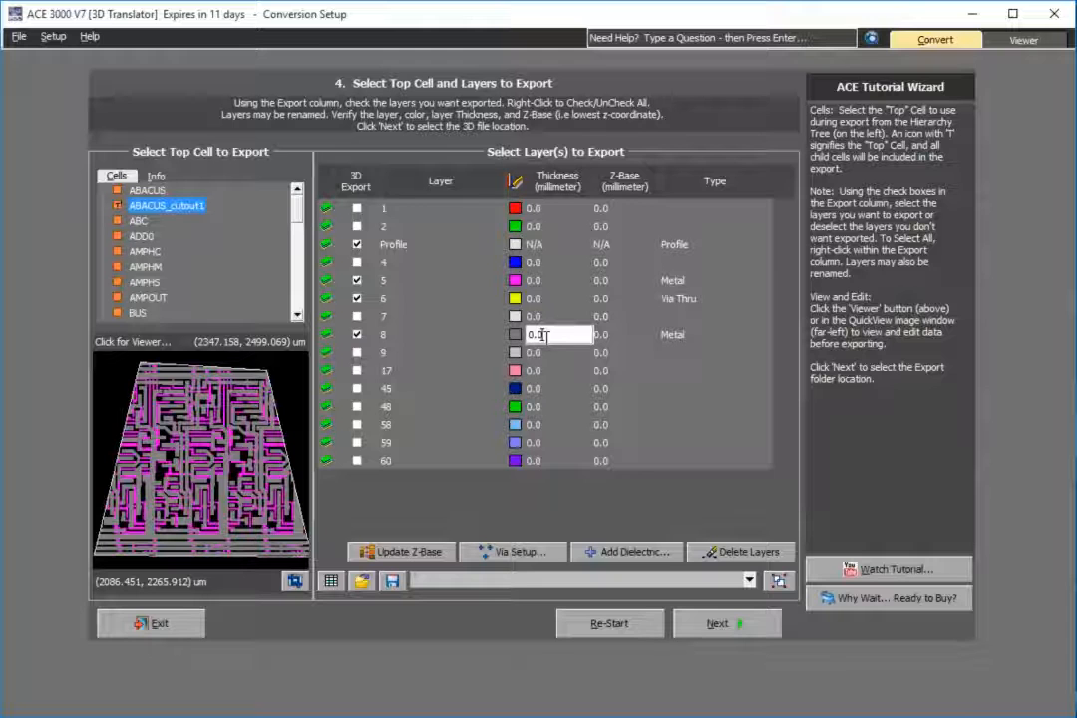
Step: Enter thin thickness values such as 0.009 mm for the export layers
{"action": "type", "text": "0.009"}
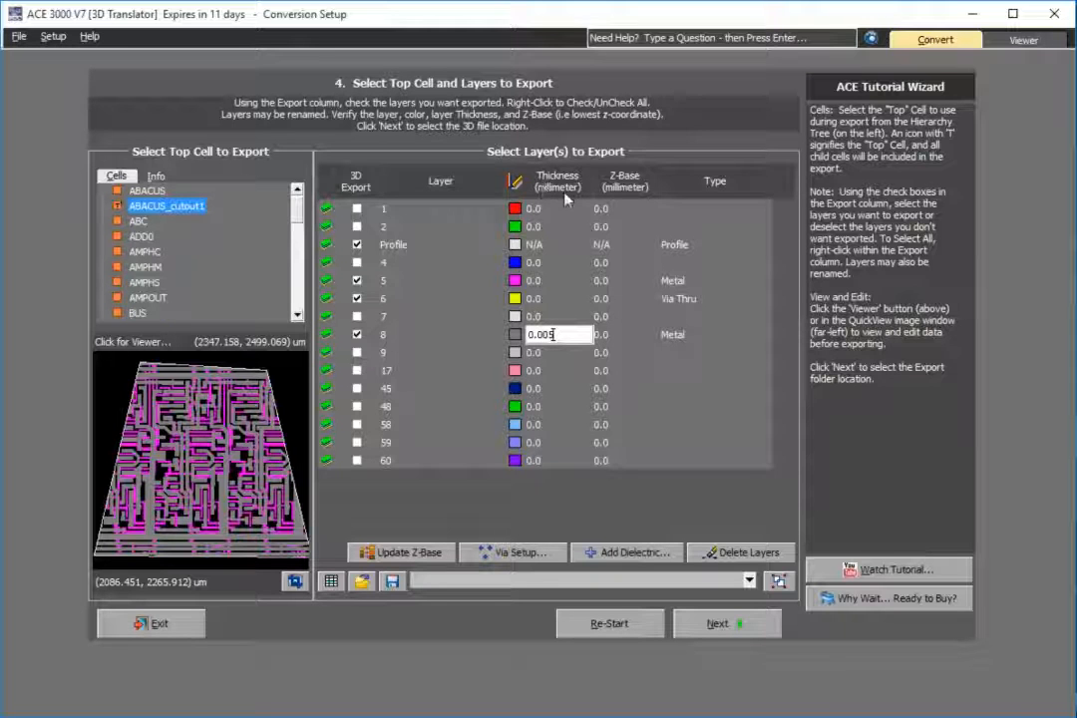
{"action": "left_click", "coordinate": [557, 299]}
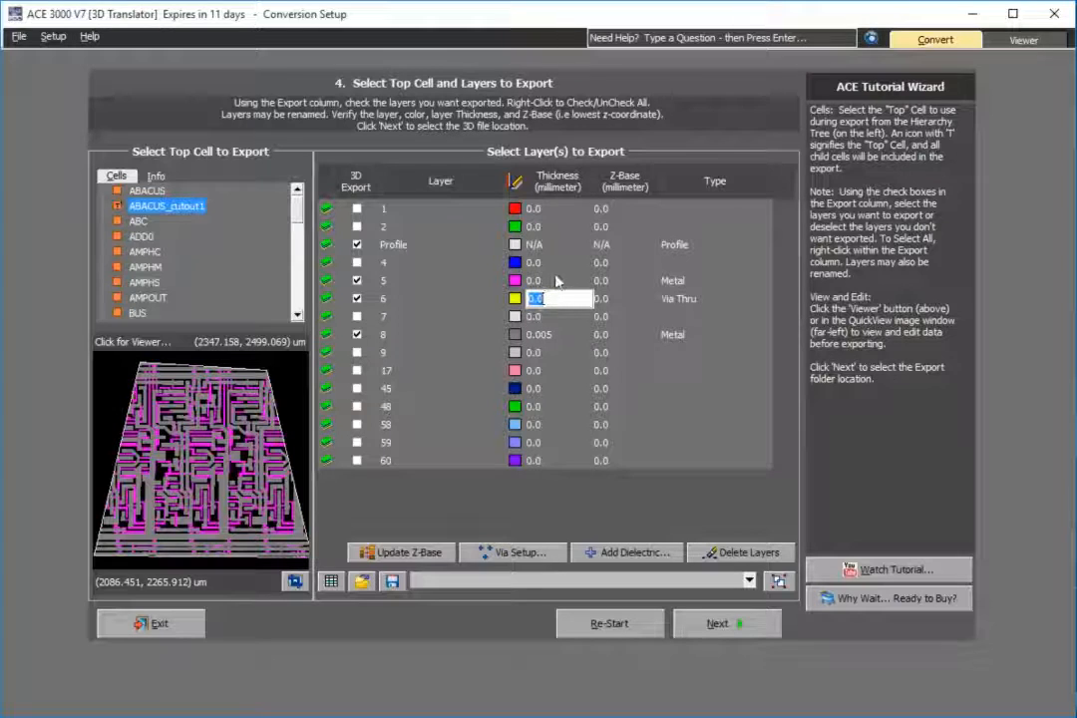
{"action": "left_click", "coordinate": [559, 279]}
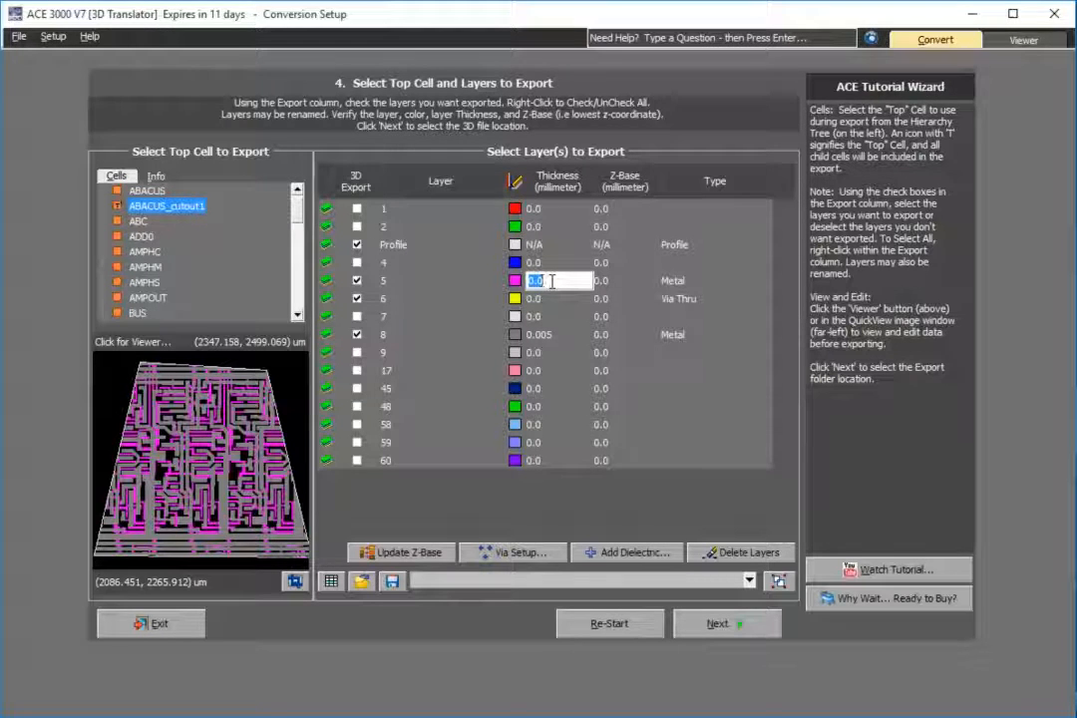
{"action": "type", "text": "0.005"}
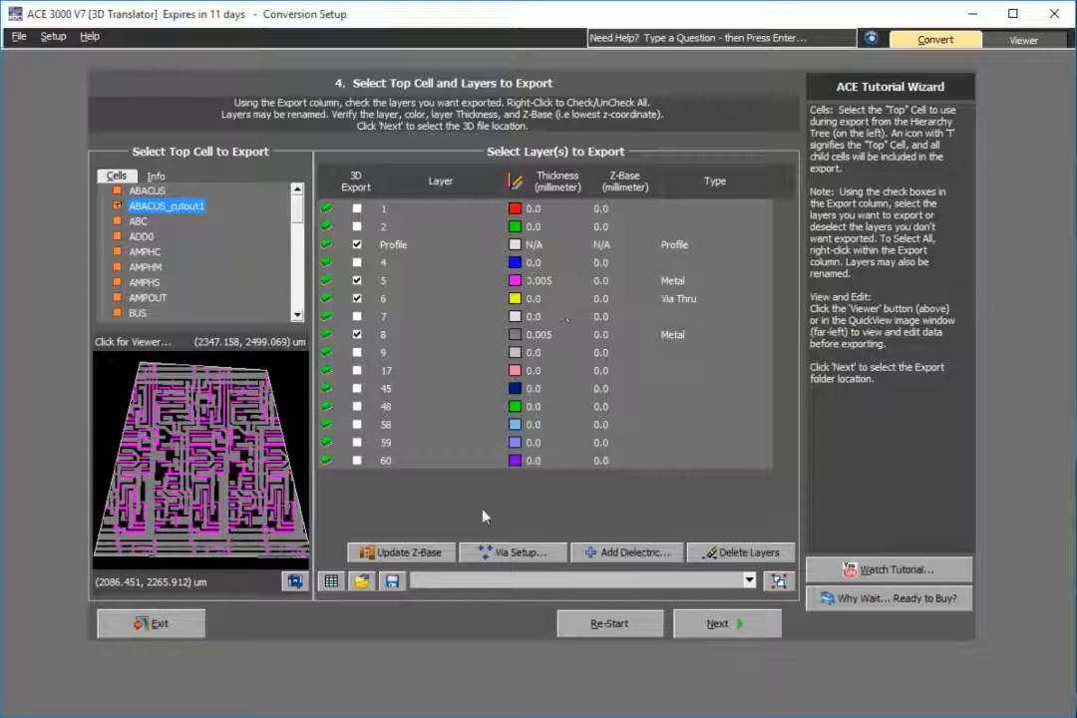
{"action": "mouse_move", "coordinate": [399, 568]}
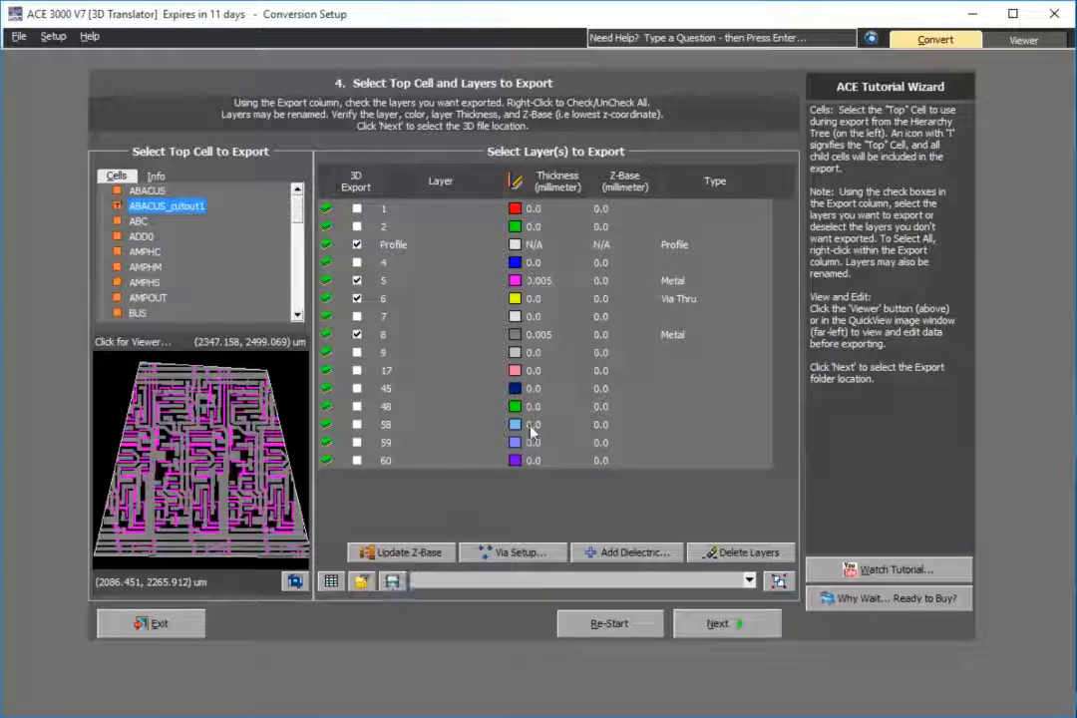
{"action": "mouse_move", "coordinate": [559, 318]}
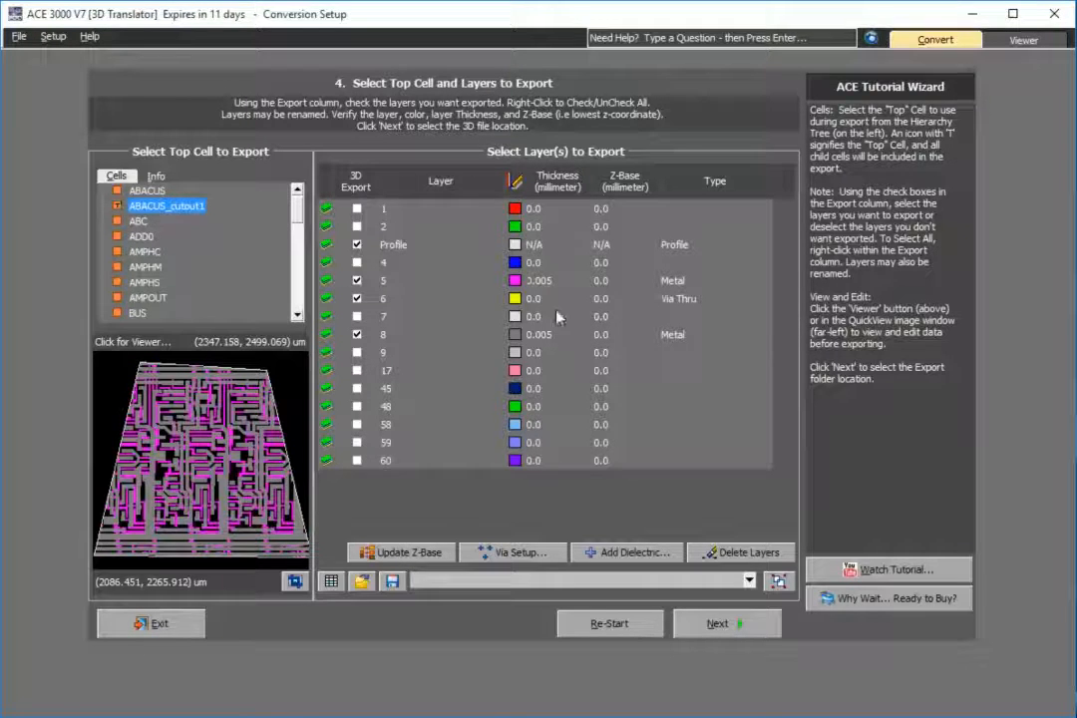
Step: Apply bottom-up Z-base stacking with origin 0 and spacing 0
{"action": "left_click", "coordinate": [400, 553]}
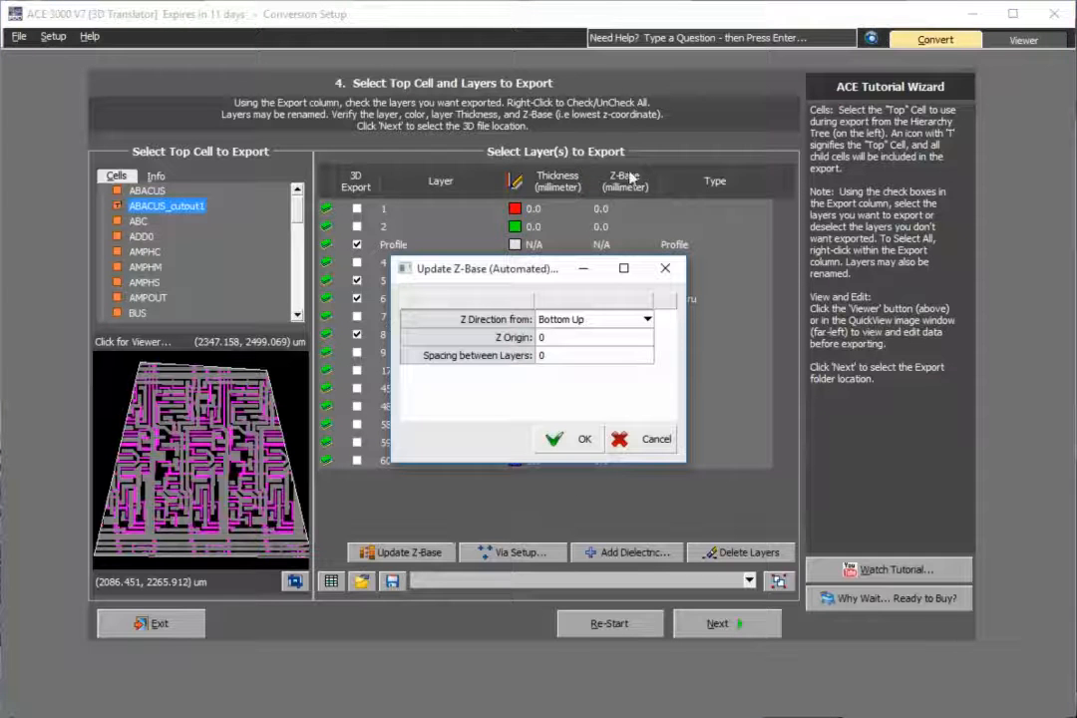
{"action": "left_click", "coordinate": [585, 438]}
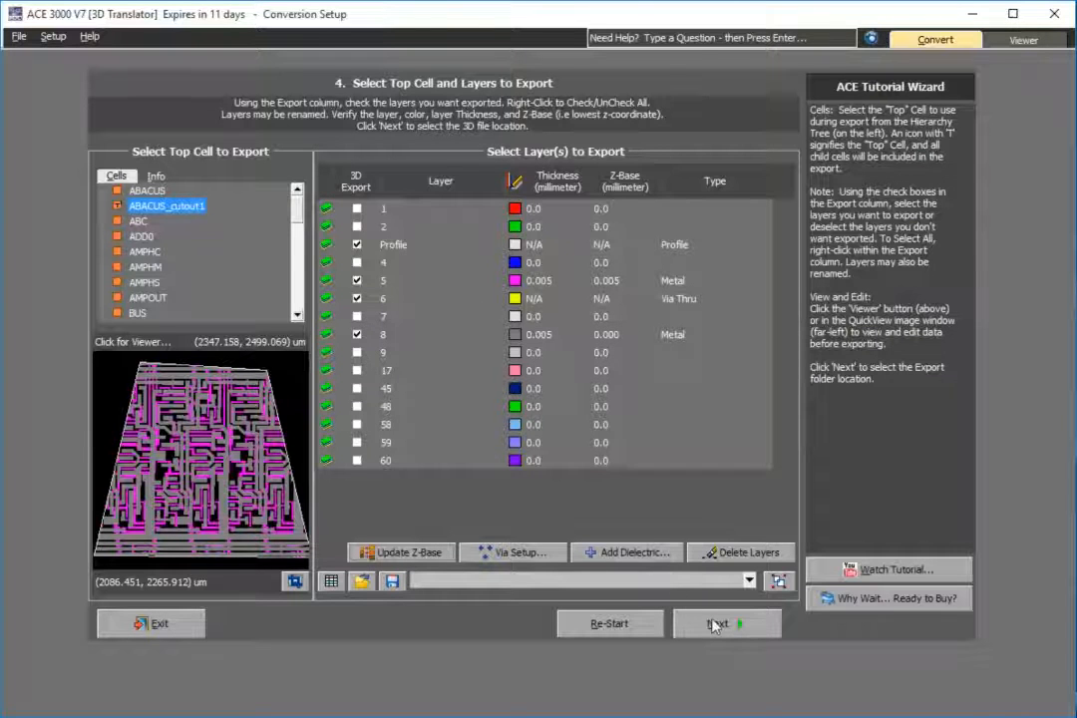
Step: Save the export as the STEP file ABACUS_cutout
{"action": "left_click", "coordinate": [726, 622]}
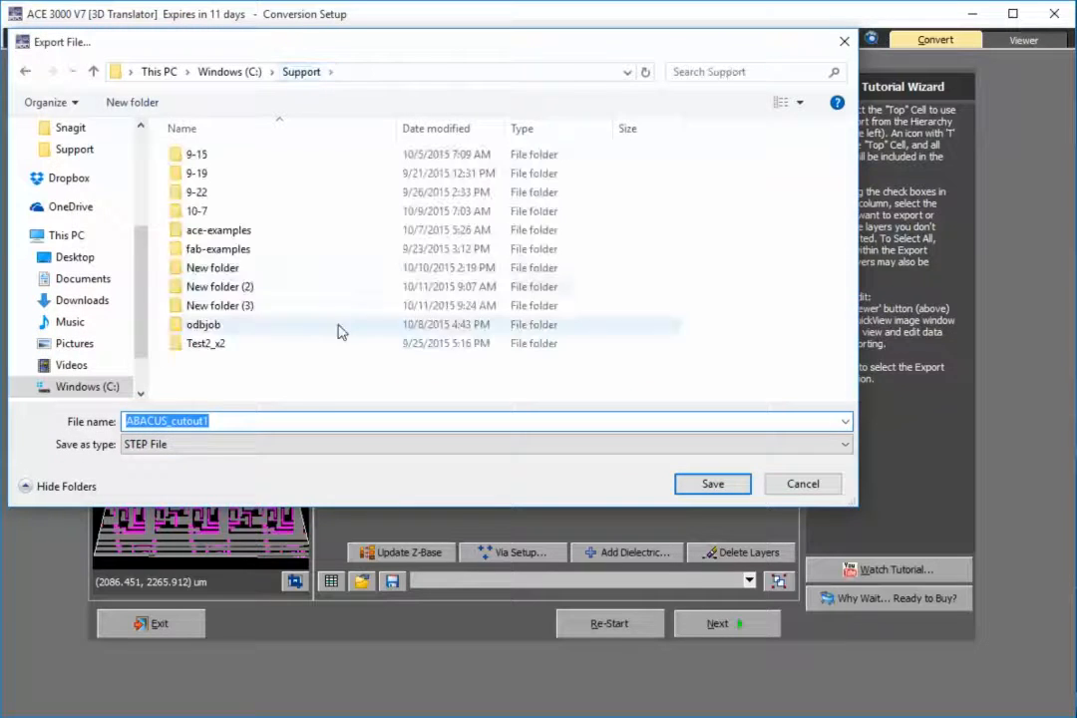
{"action": "mouse_move", "coordinate": [255, 413]}
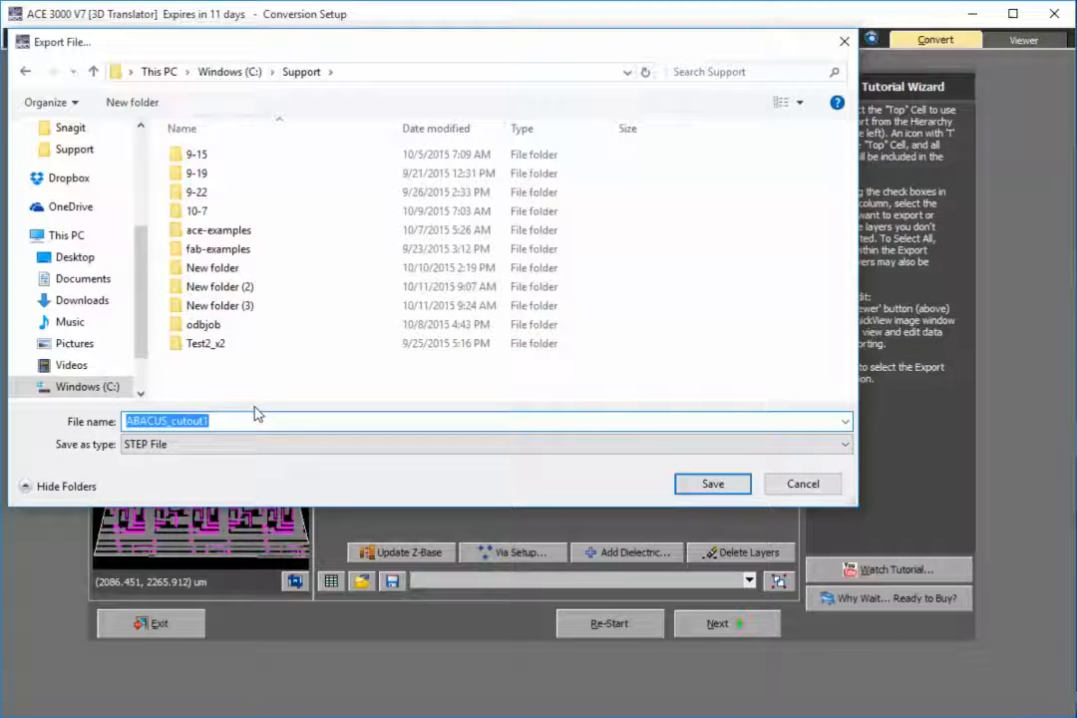
{"action": "mouse_move", "coordinate": [622, 492]}
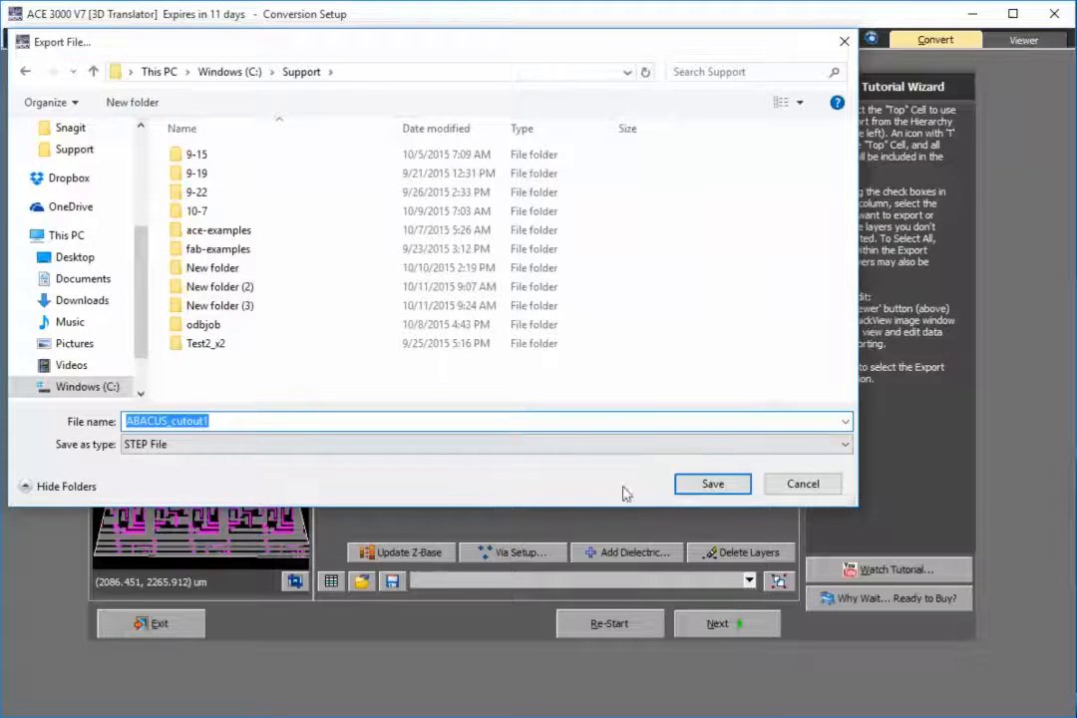
{"action": "left_click", "coordinate": [712, 484]}
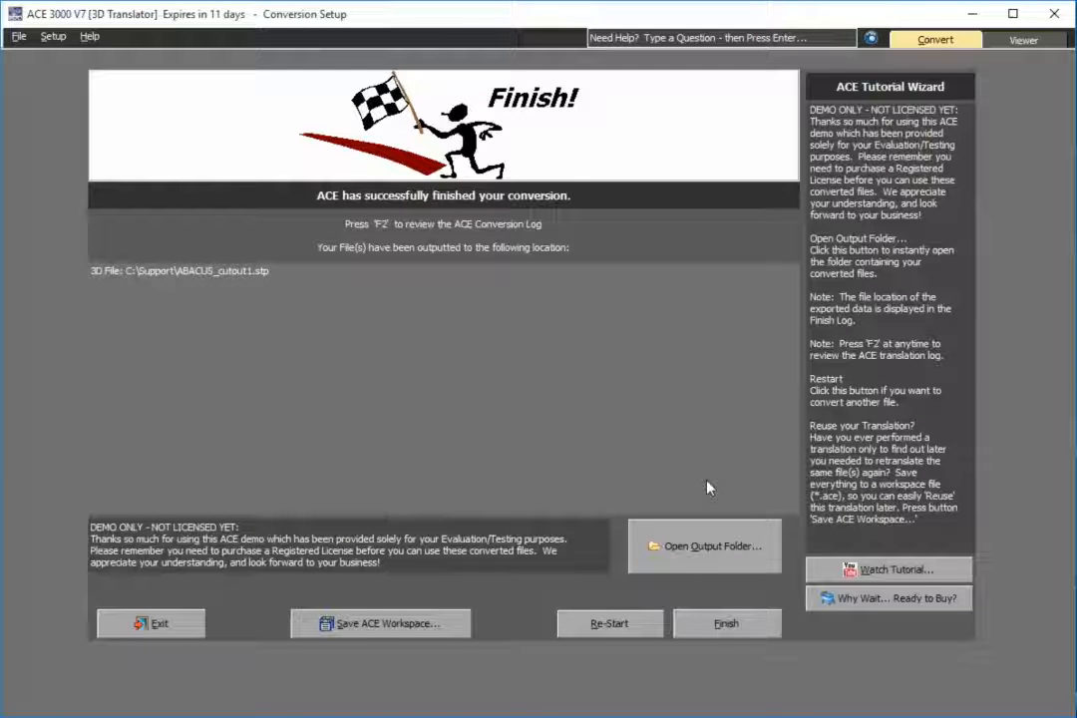
{"action": "mouse_move", "coordinate": [258, 276]}
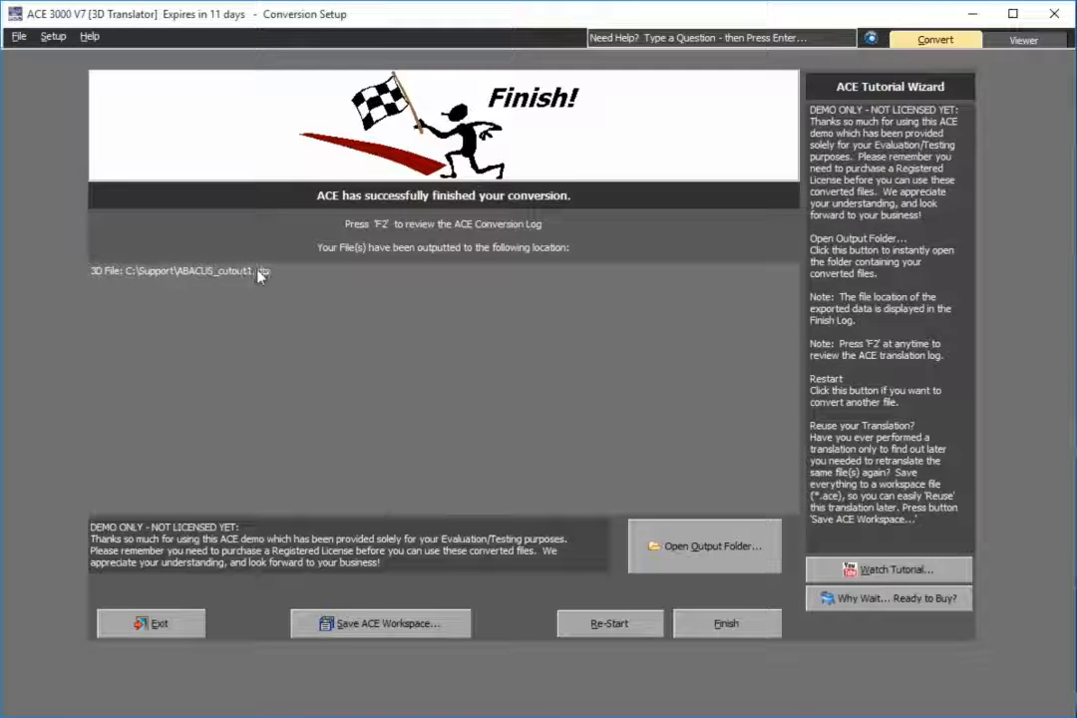
{"action": "mouse_move", "coordinate": [260, 271]}
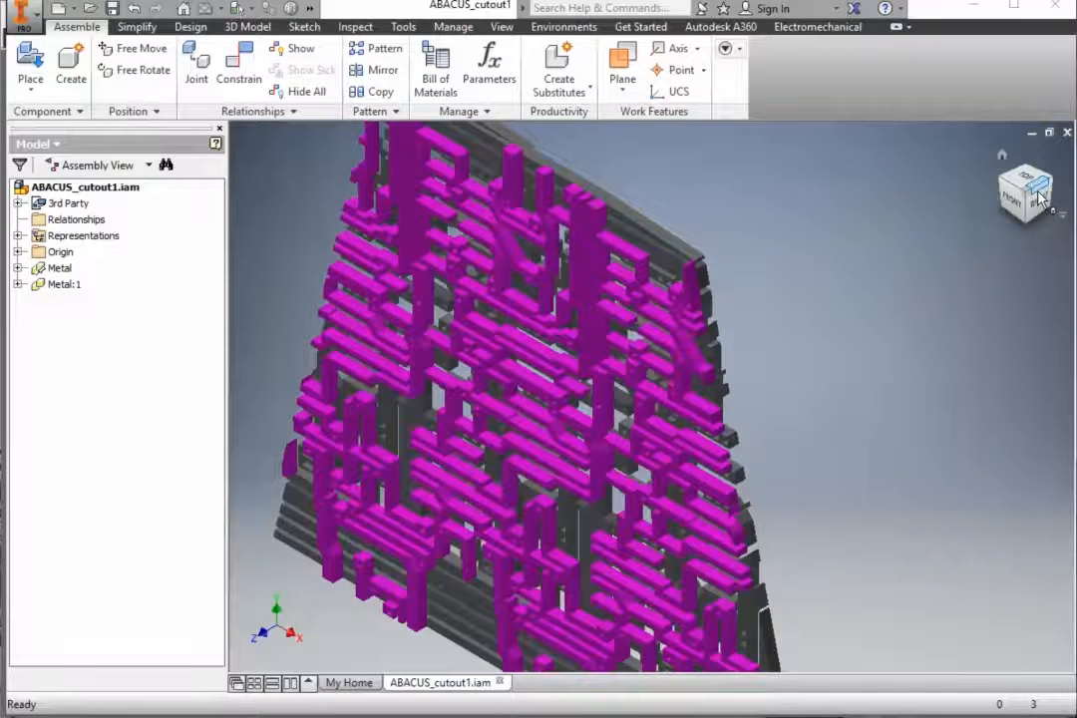
Step: Orient the layout face-on with the ViewCube and Free Rotate, then zoom in on the metal traces
{"action": "left_click", "coordinate": [1025, 189]}
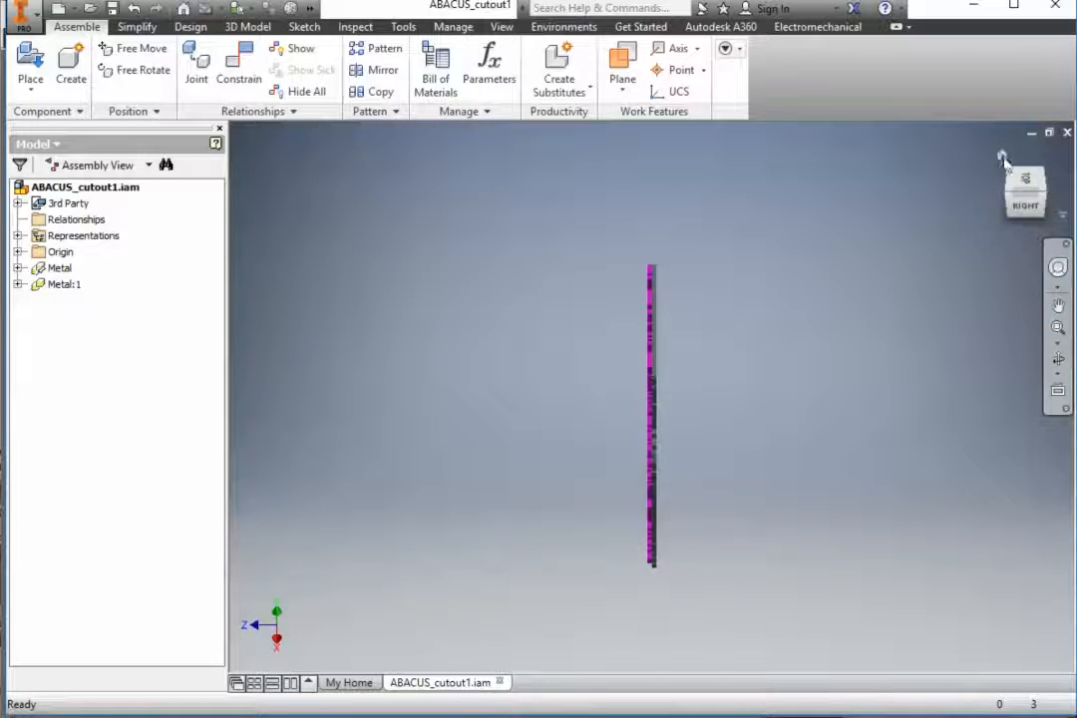
{"action": "left_click", "coordinate": [1057, 361]}
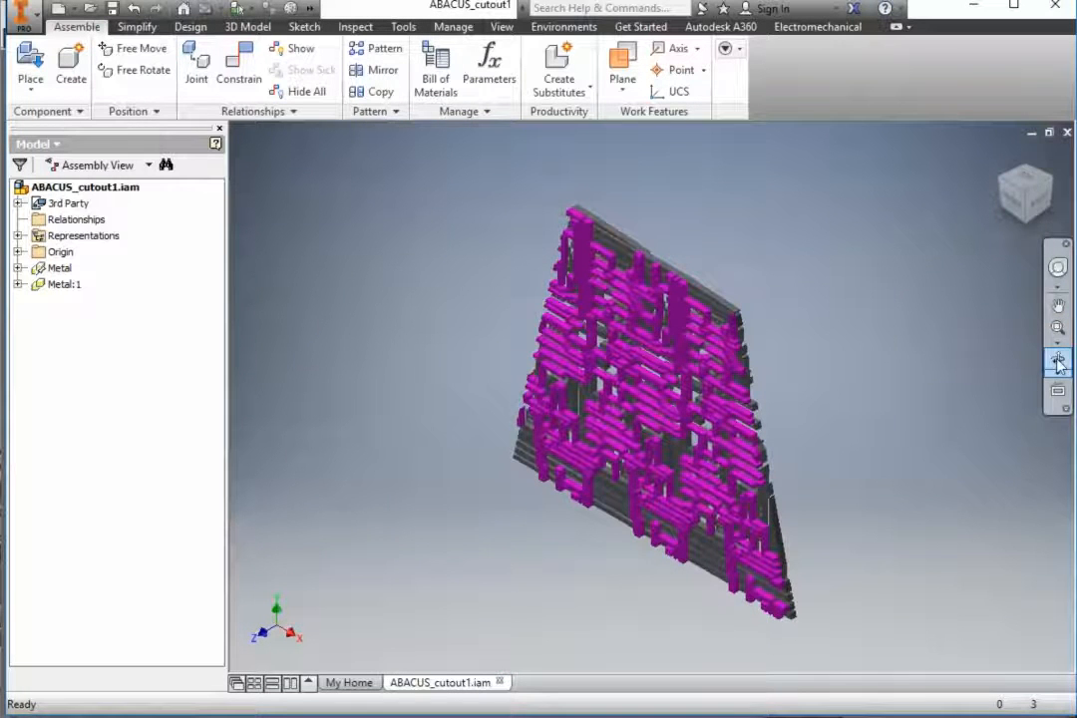
{"action": "left_click_drag", "start_coordinate": [648, 399], "coordinate": [568, 349]}
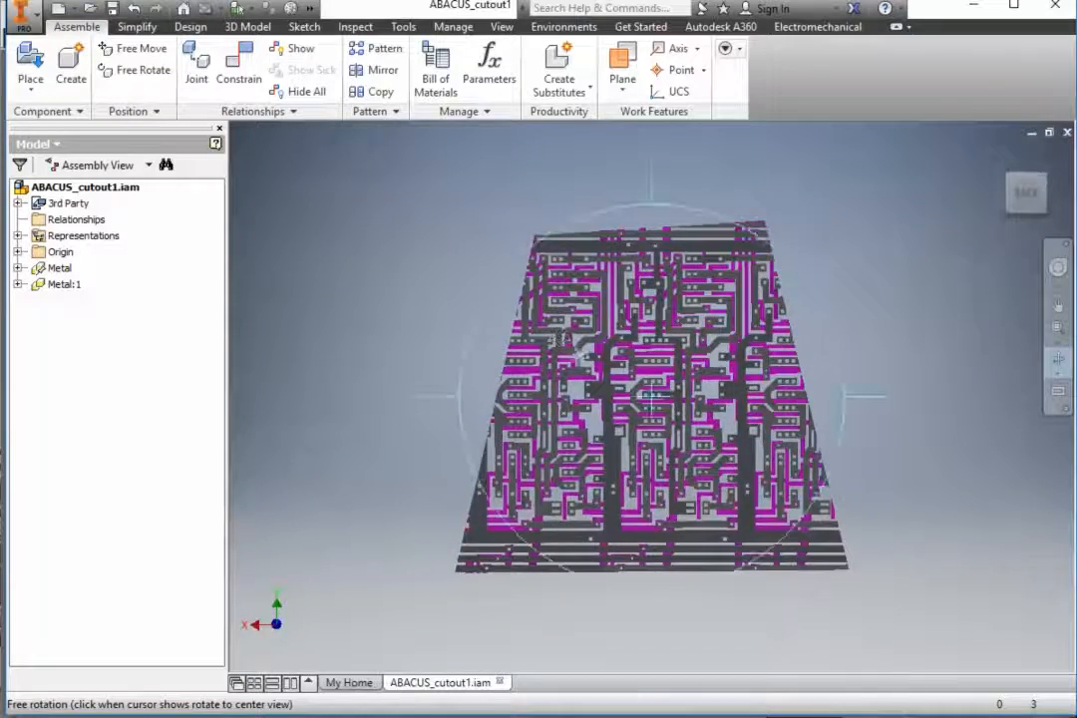
{"action": "scroll", "scroll_direction": "up", "scroll_amount": 3}
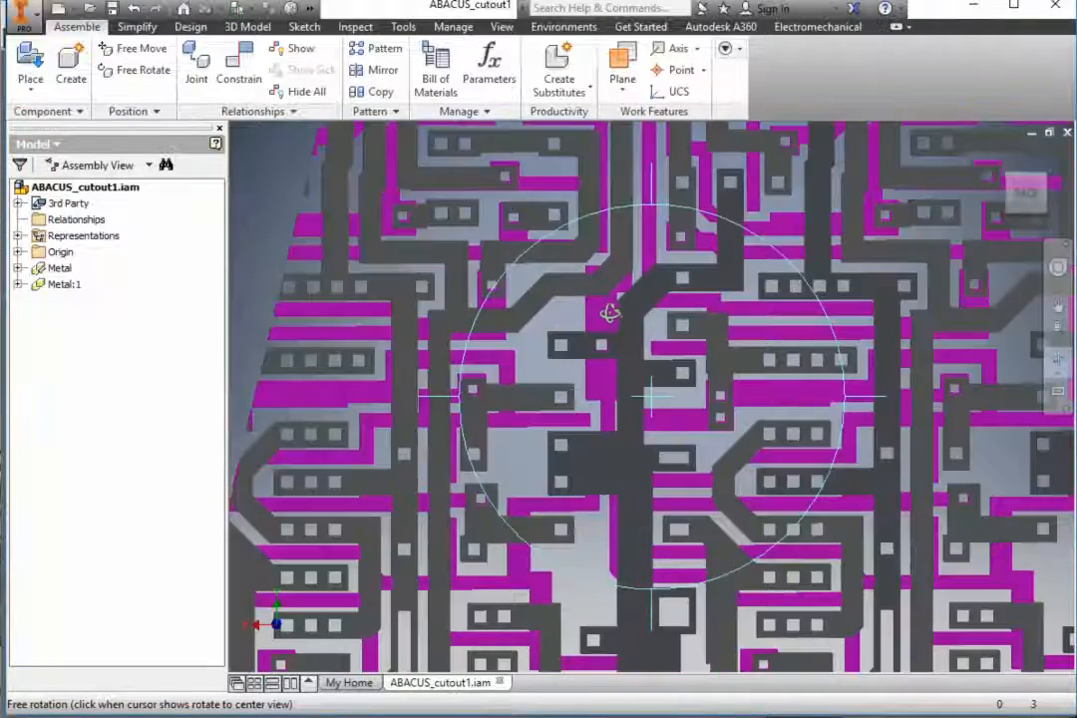